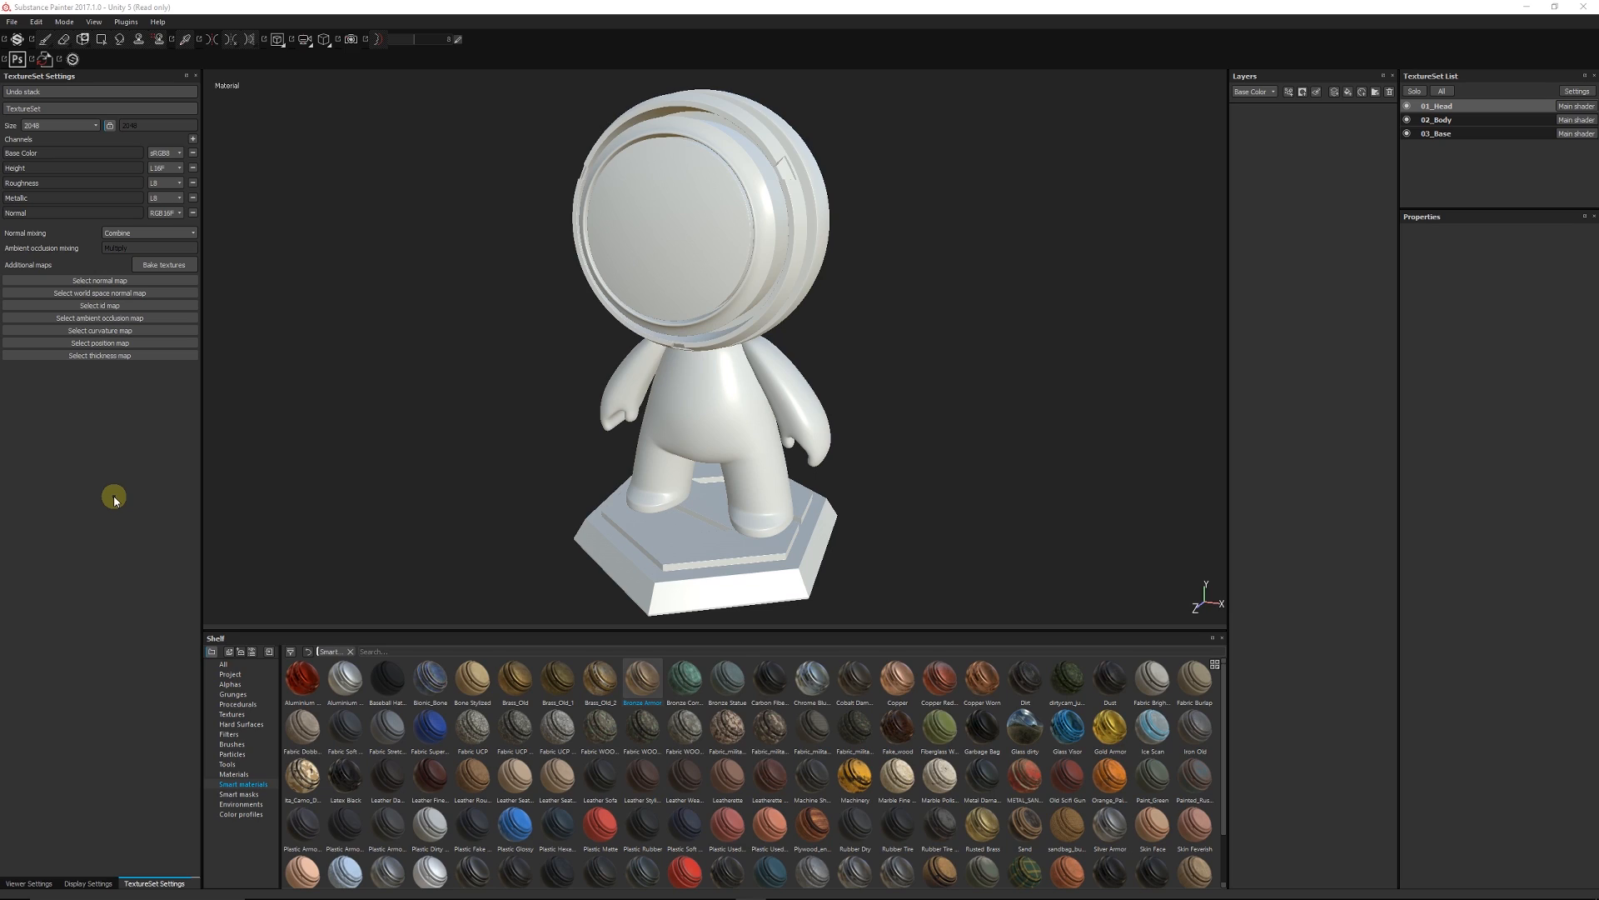
{"action": "mouse_move", "coordinate": [697, 279]}
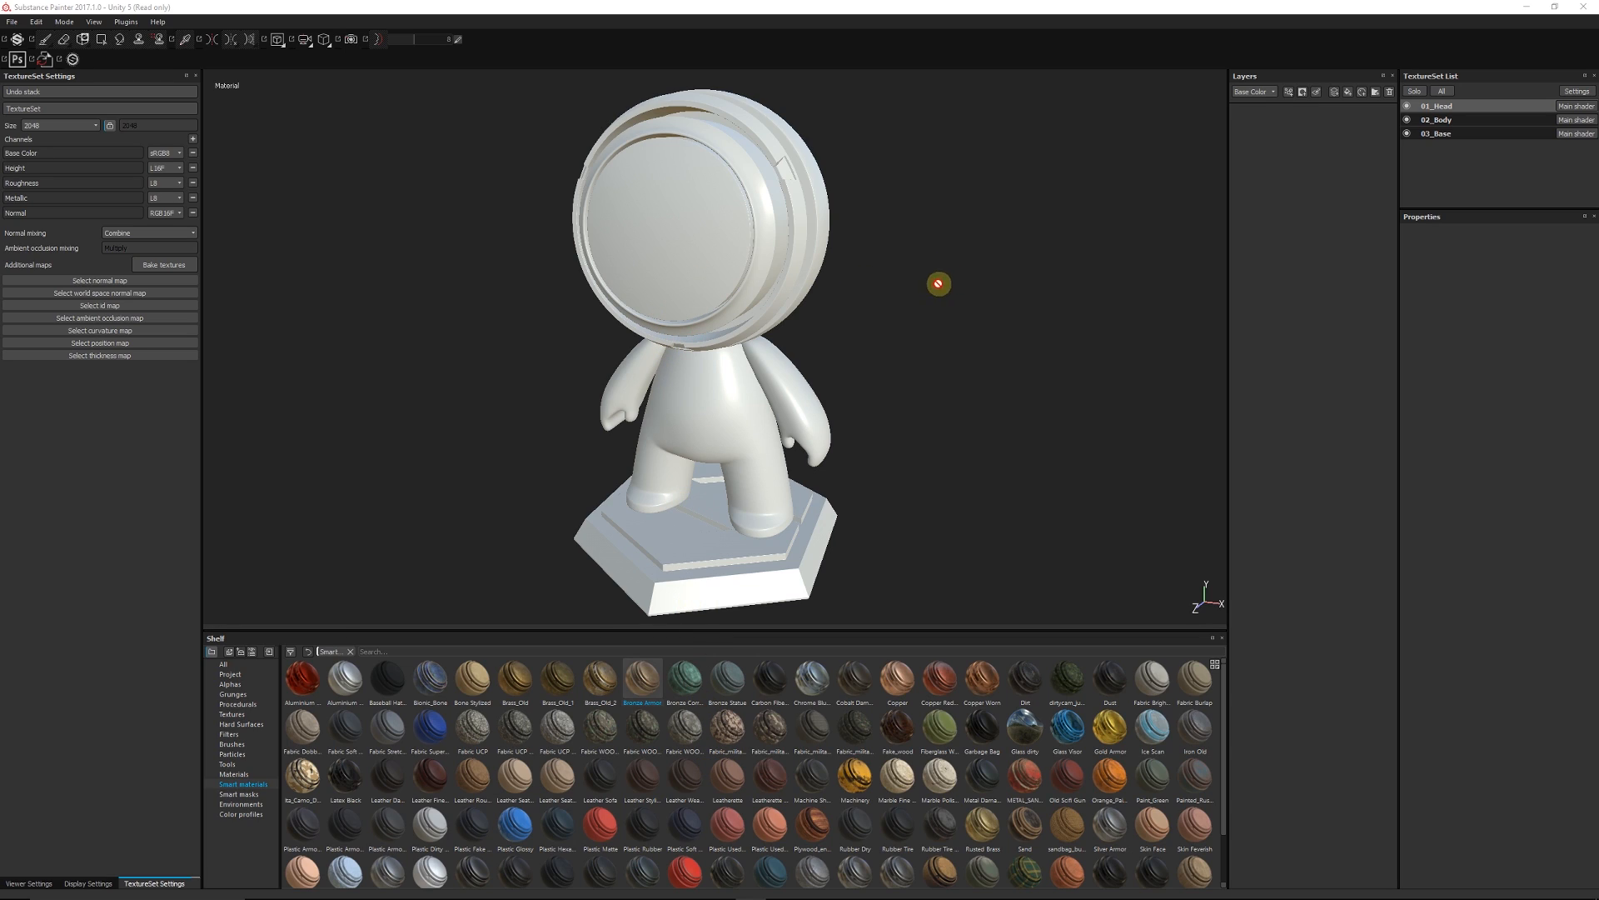
{"action": "mouse_move", "coordinate": [908, 364]}
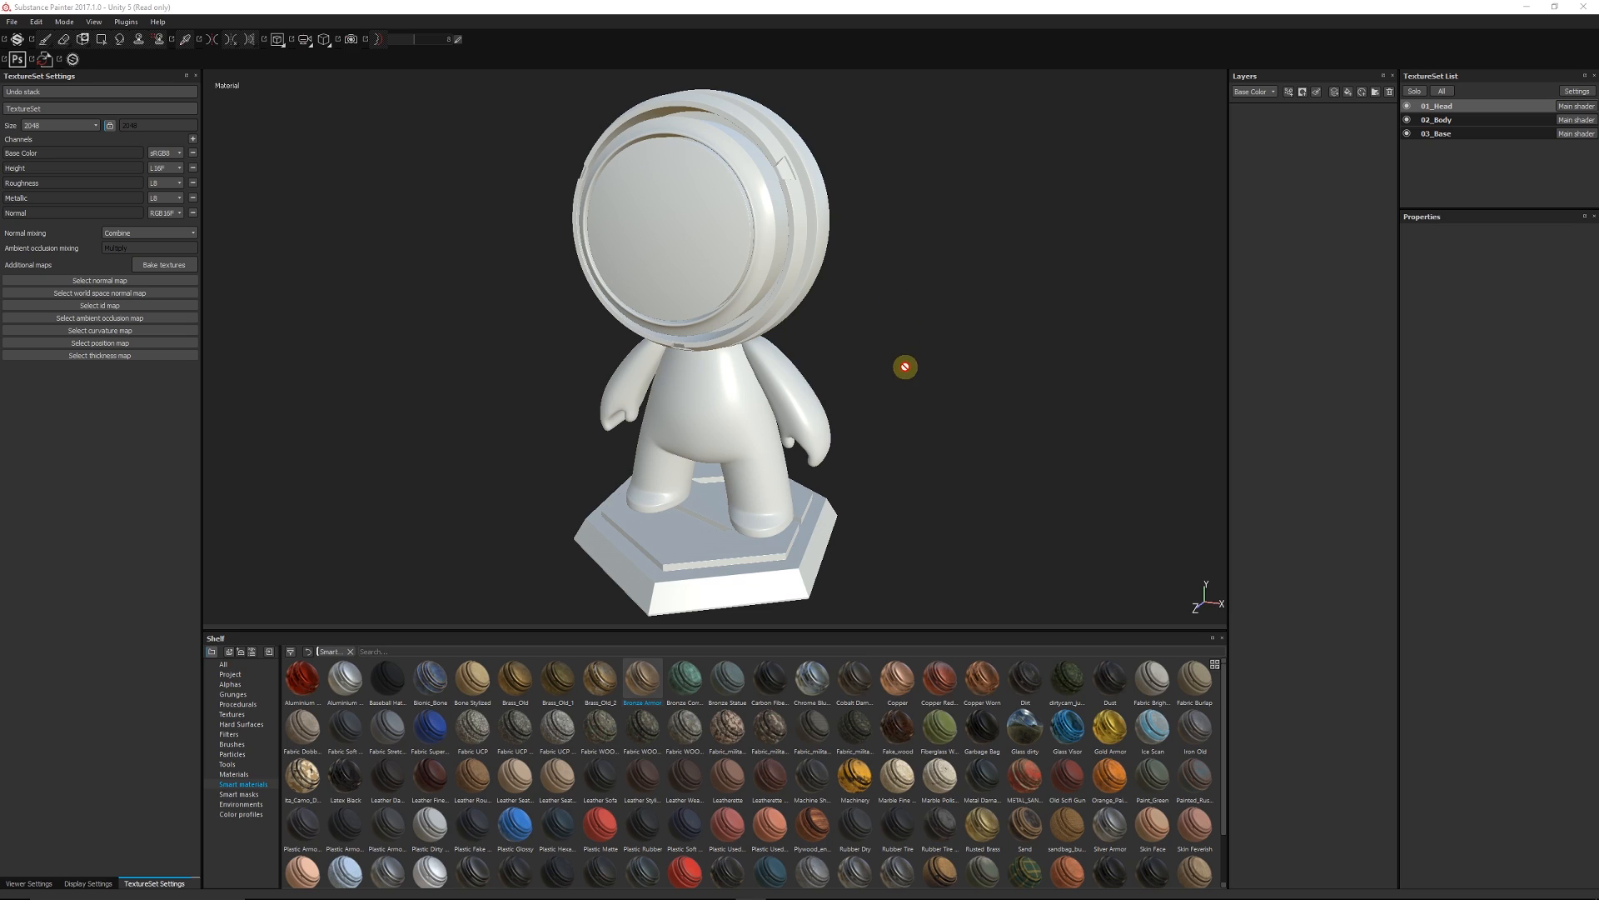
{"action": "mouse_move", "coordinate": [883, 329]}
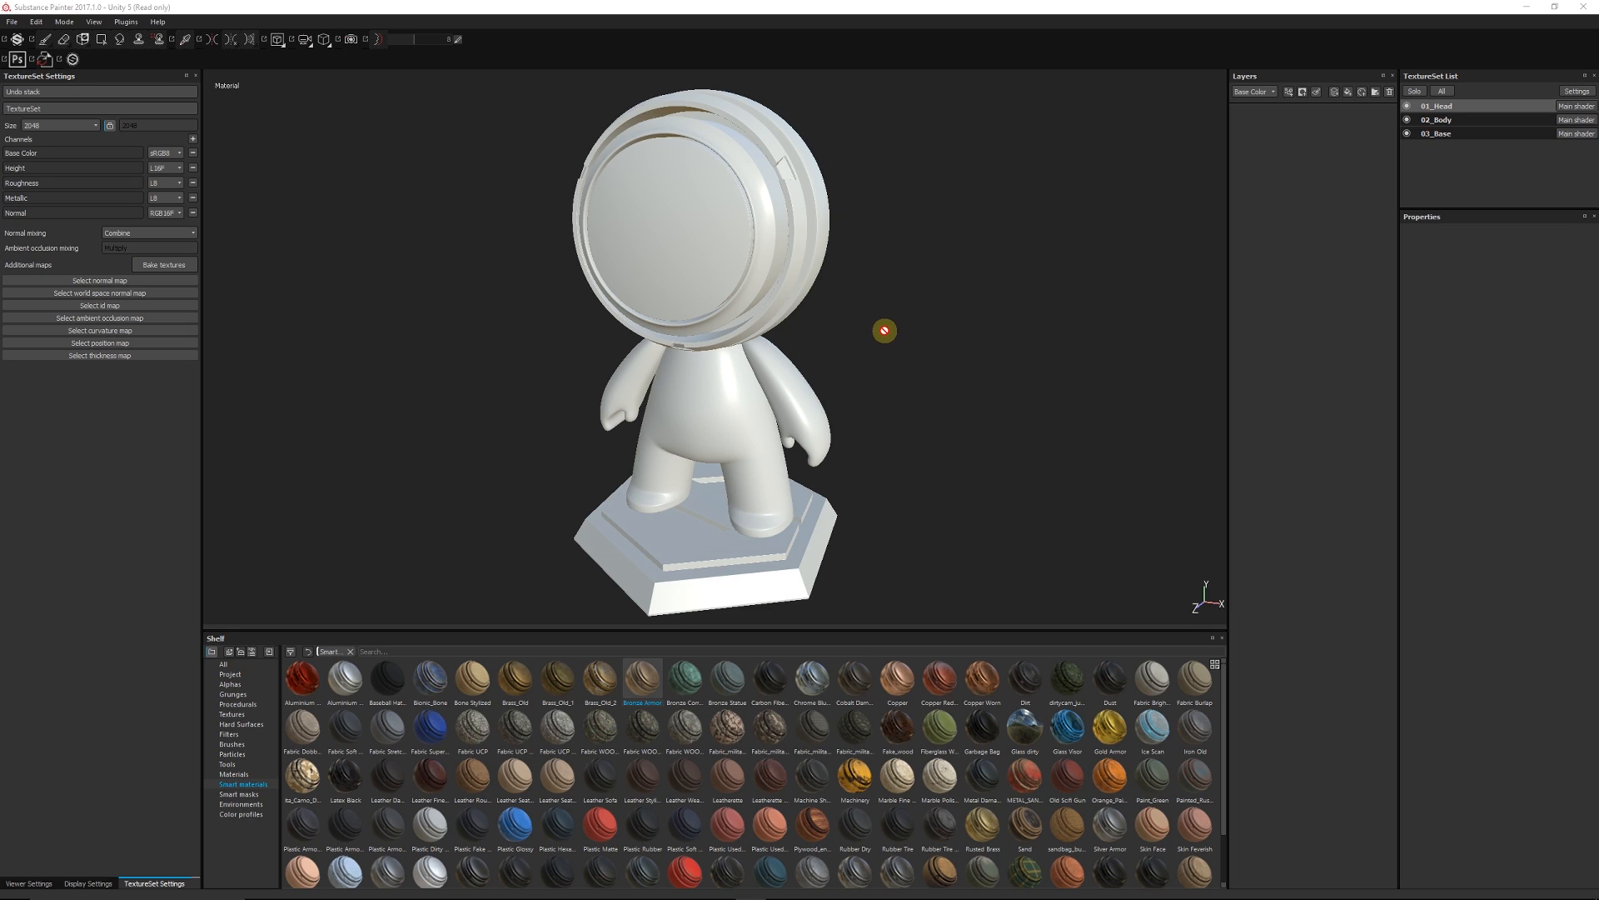
Create a 'Face' folder holding Aluminium Anodized Red, turning the whole head glossy red
{"action": "left_click", "coordinate": [1471, 120]}
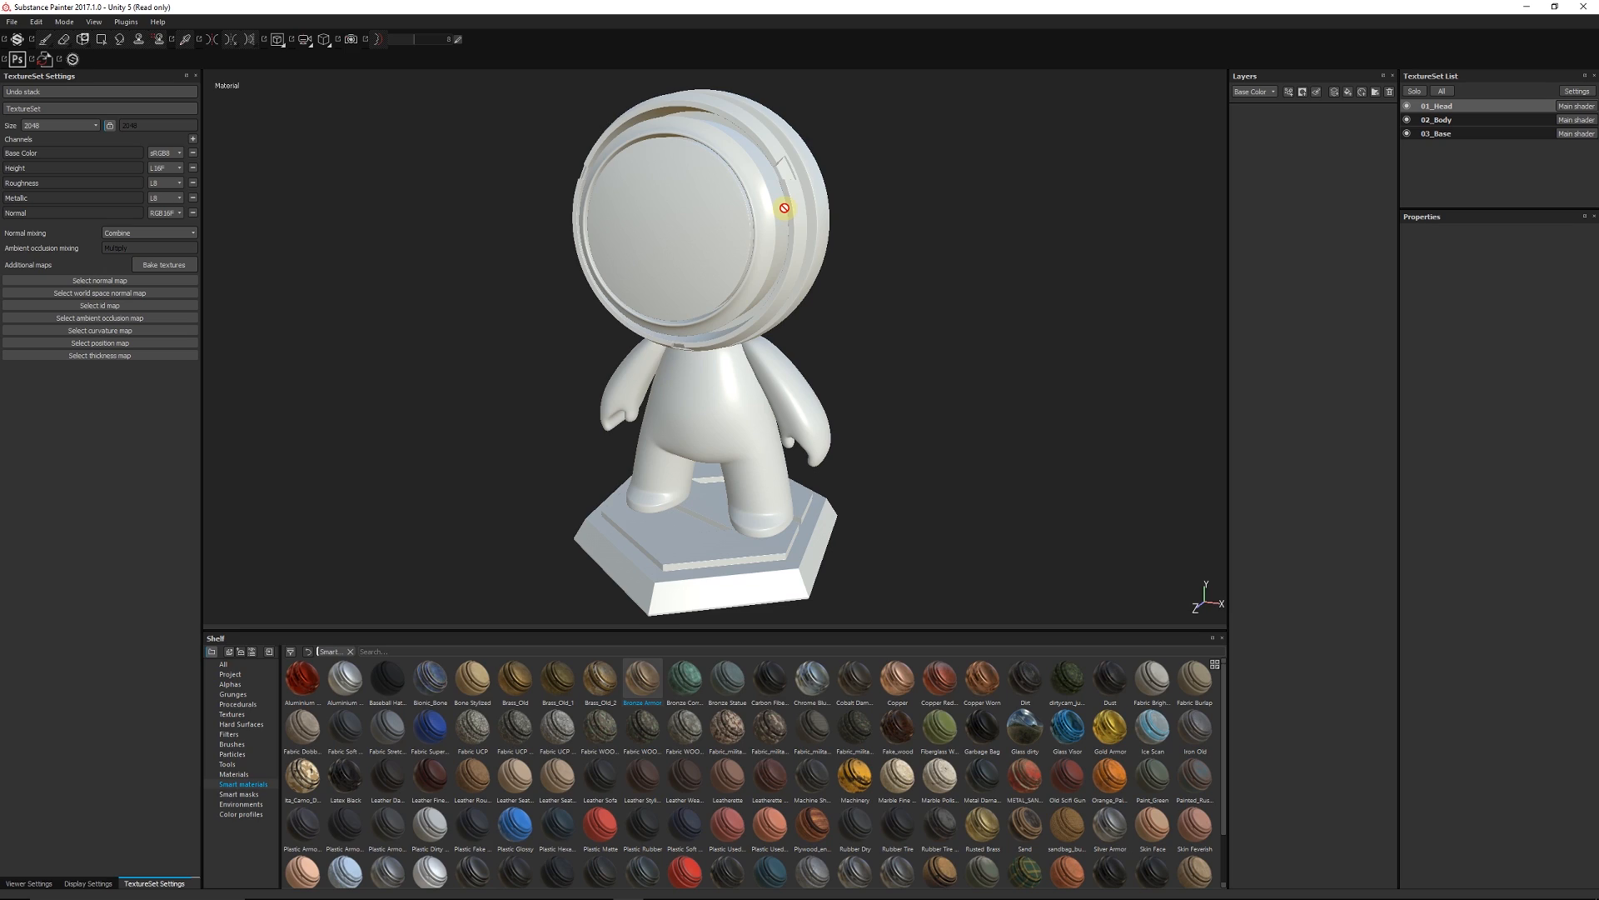
{"action": "mouse_move", "coordinate": [744, 238]}
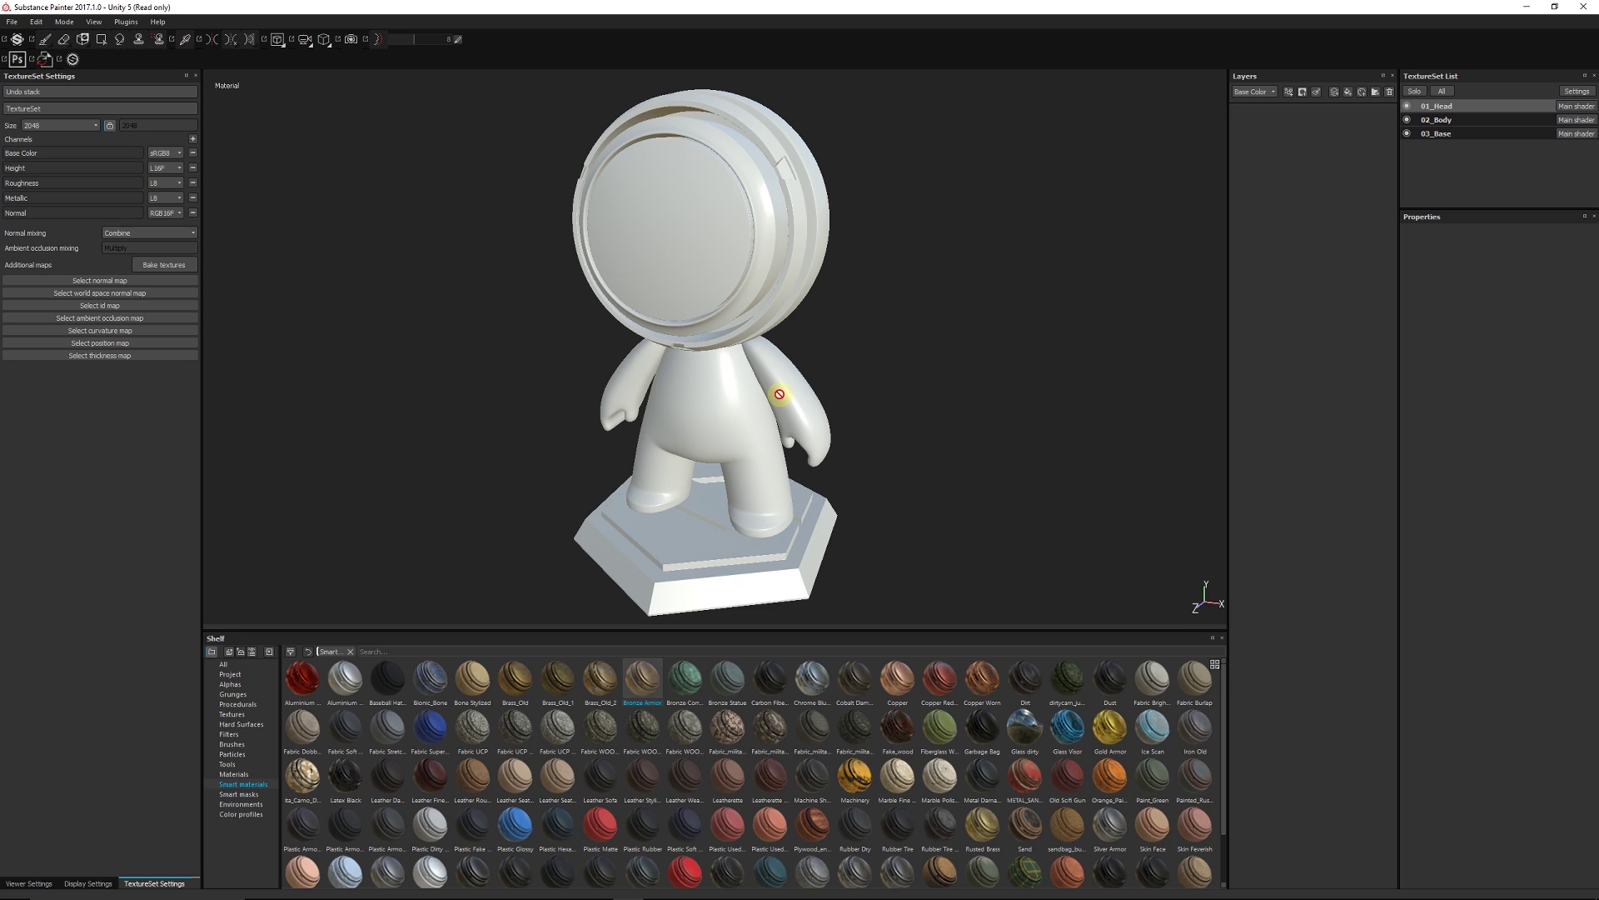
{"action": "mouse_move", "coordinate": [1110, 406]}
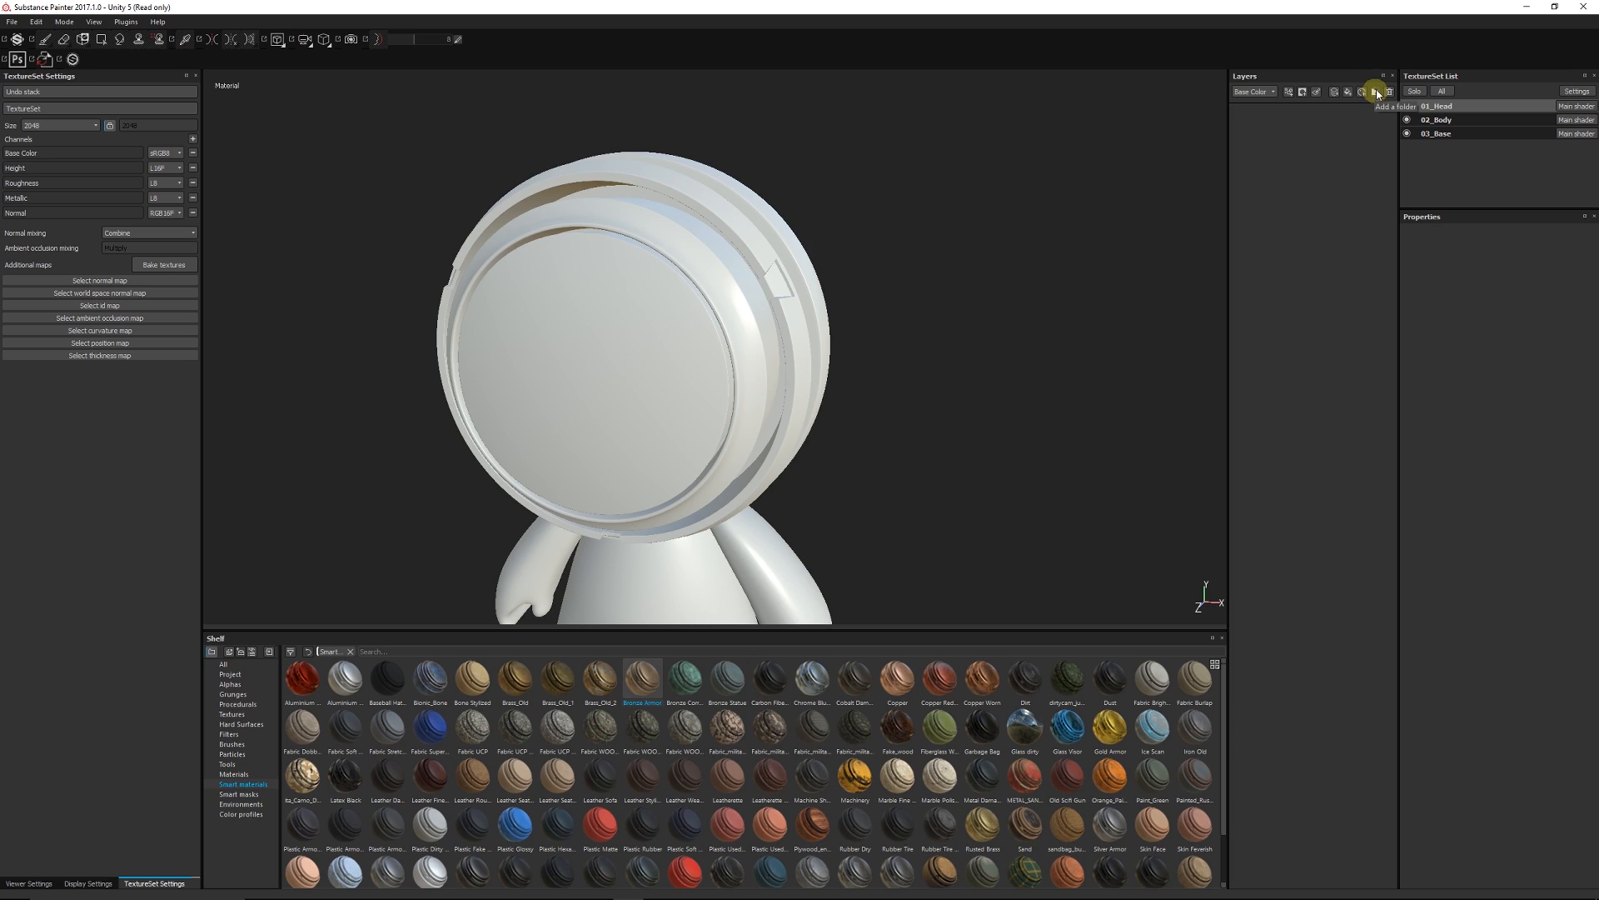
{"action": "left_click", "coordinate": [1369, 93]}
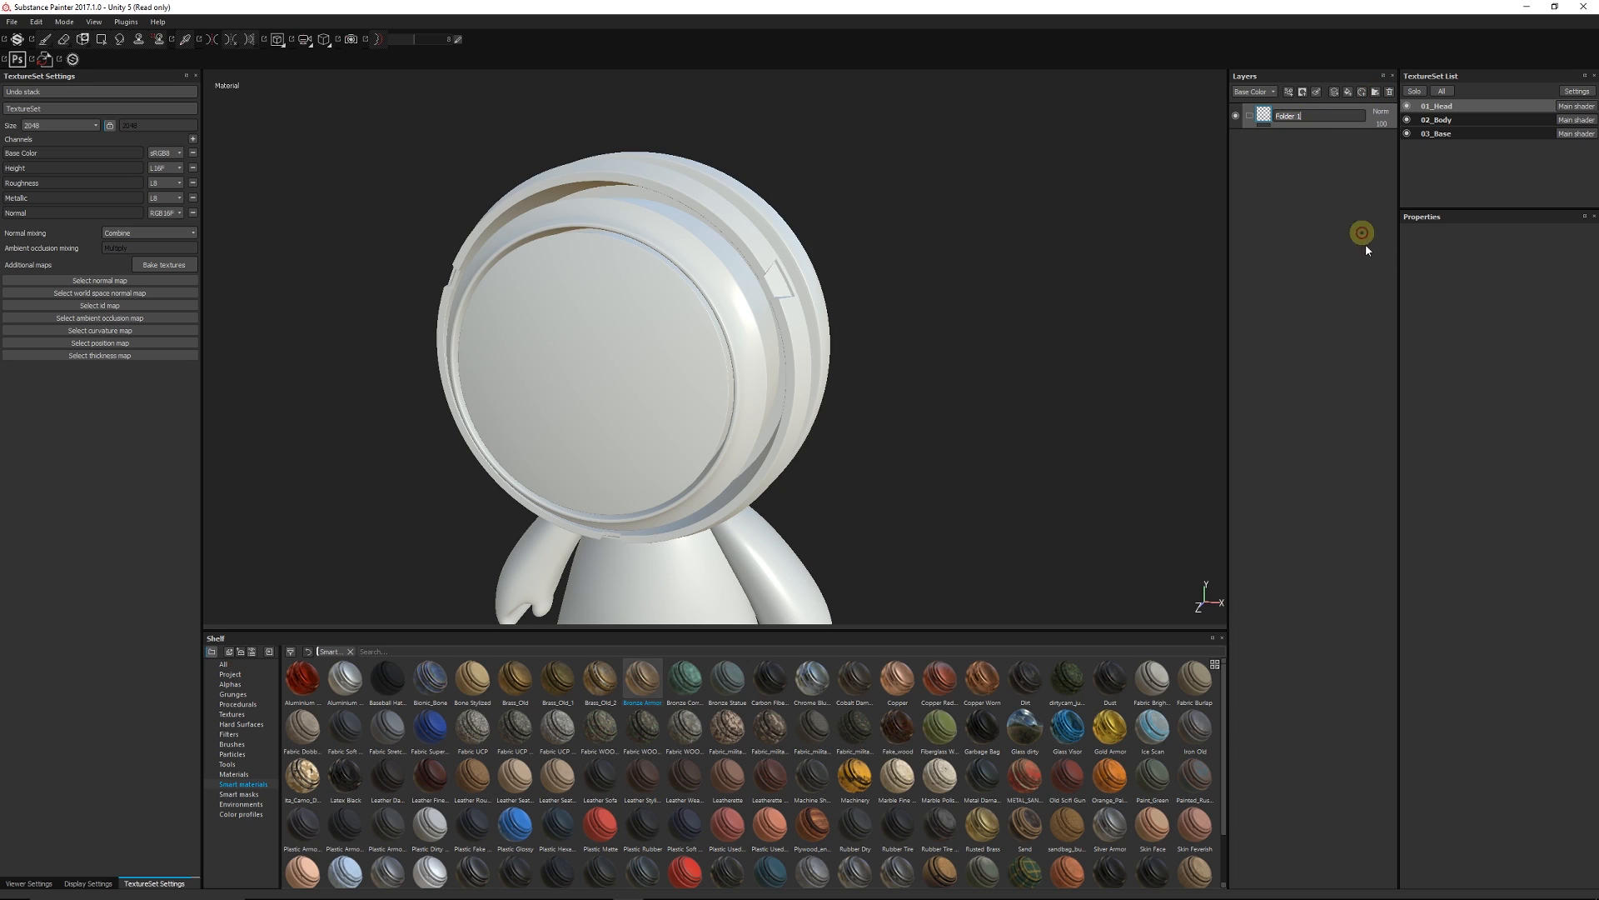
{"action": "mouse_move", "coordinate": [1367, 271]}
{"action": "type", "text": "Face"}
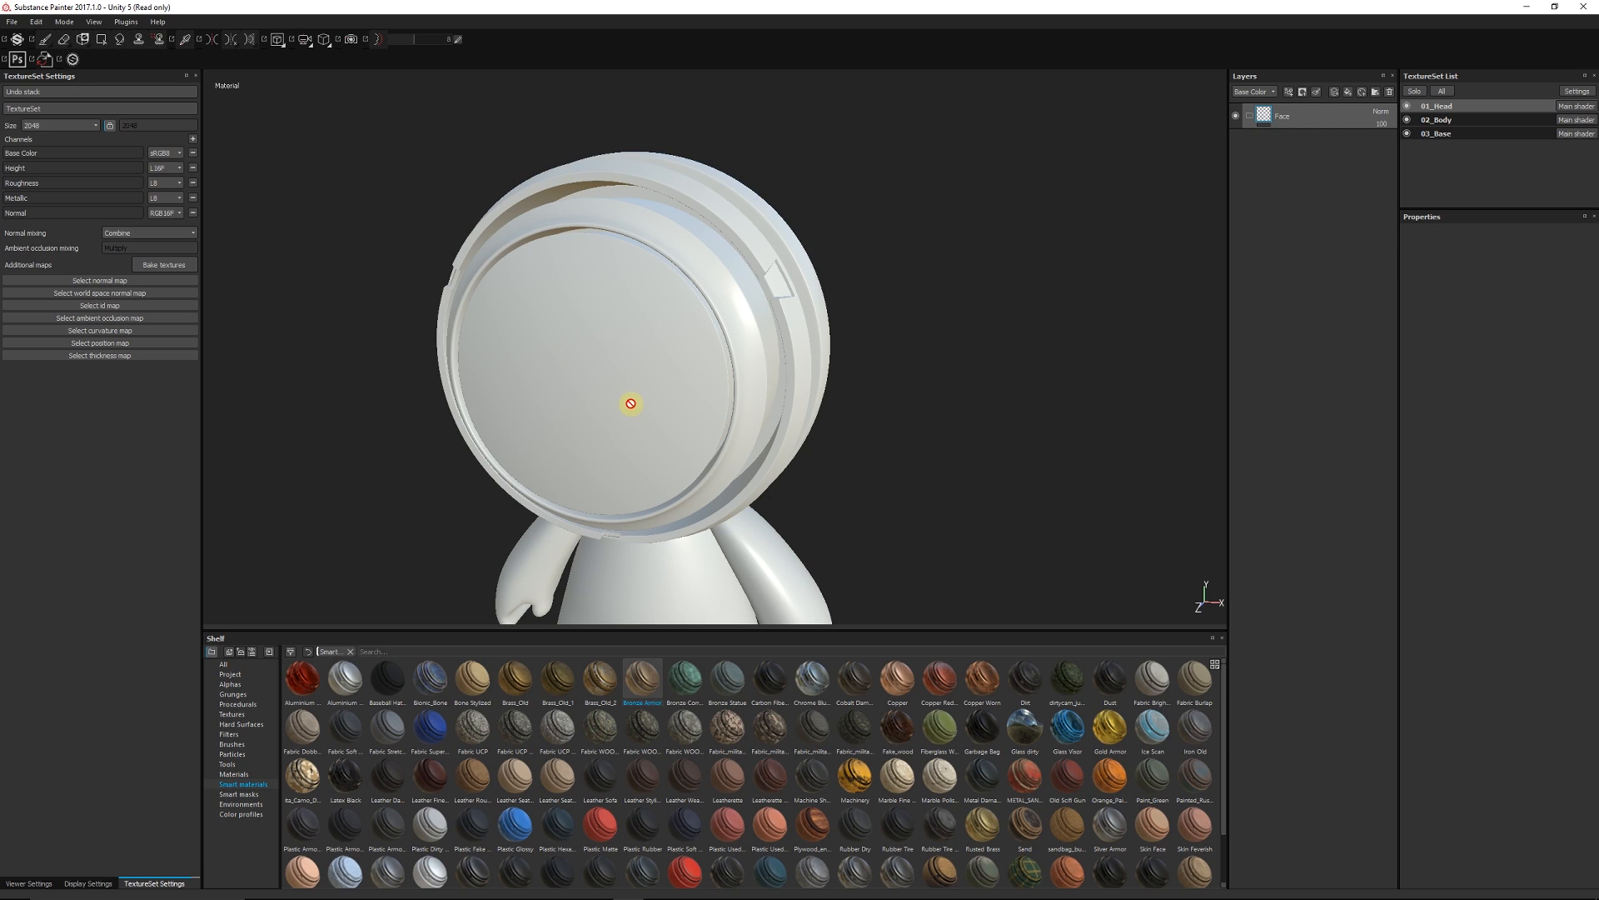
{"action": "left_click", "coordinate": [1282, 117]}
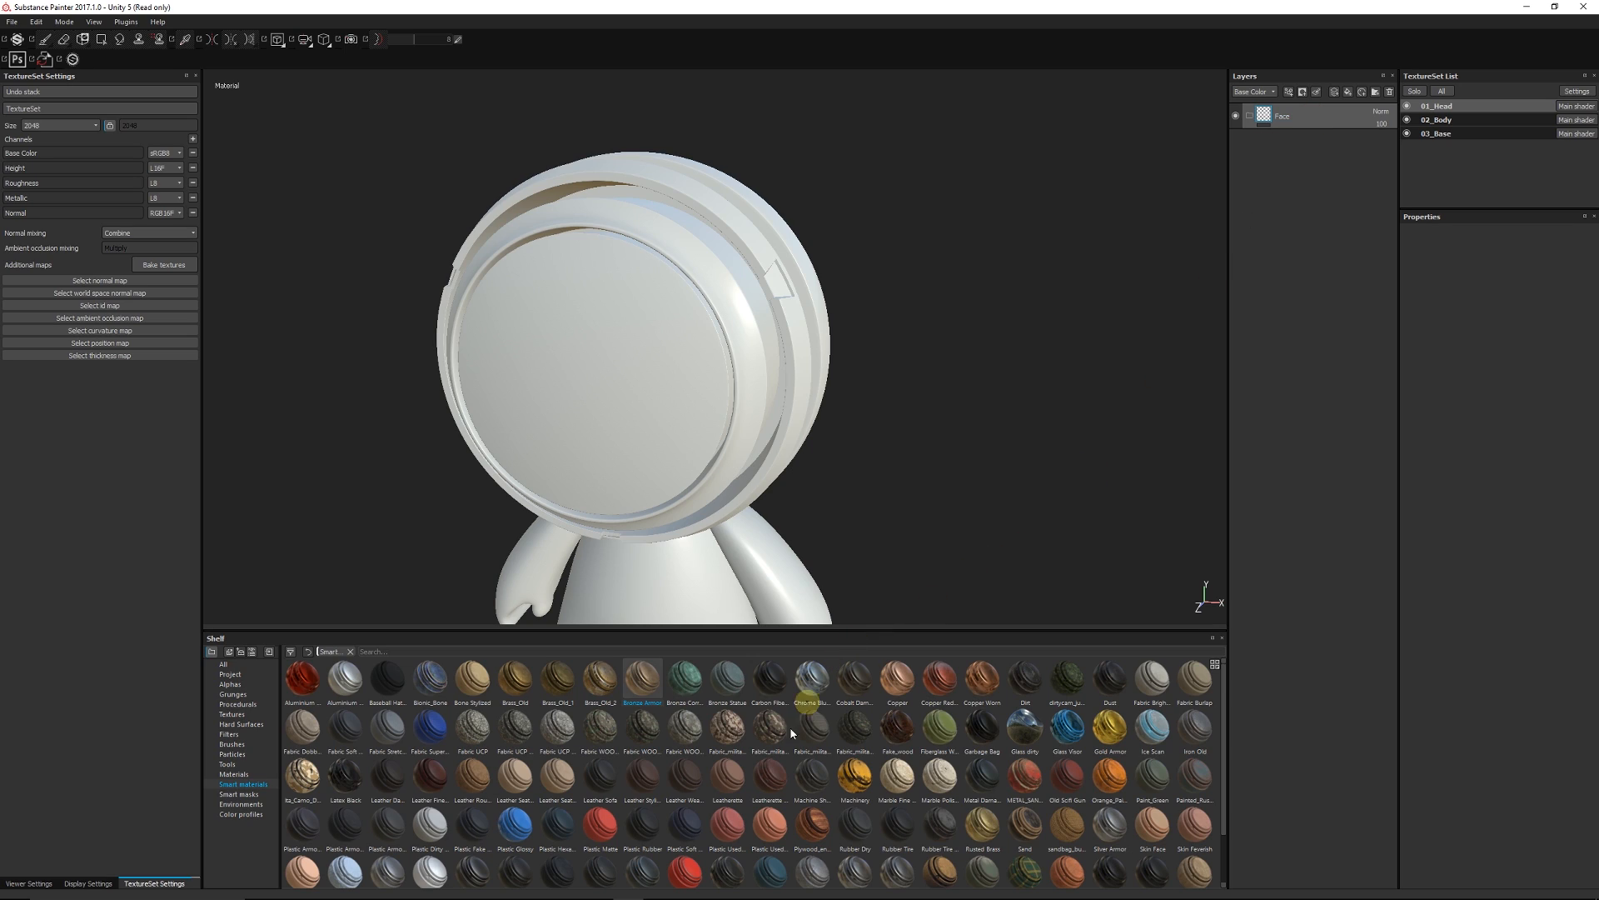
{"action": "mouse_move", "coordinate": [457, 766]}
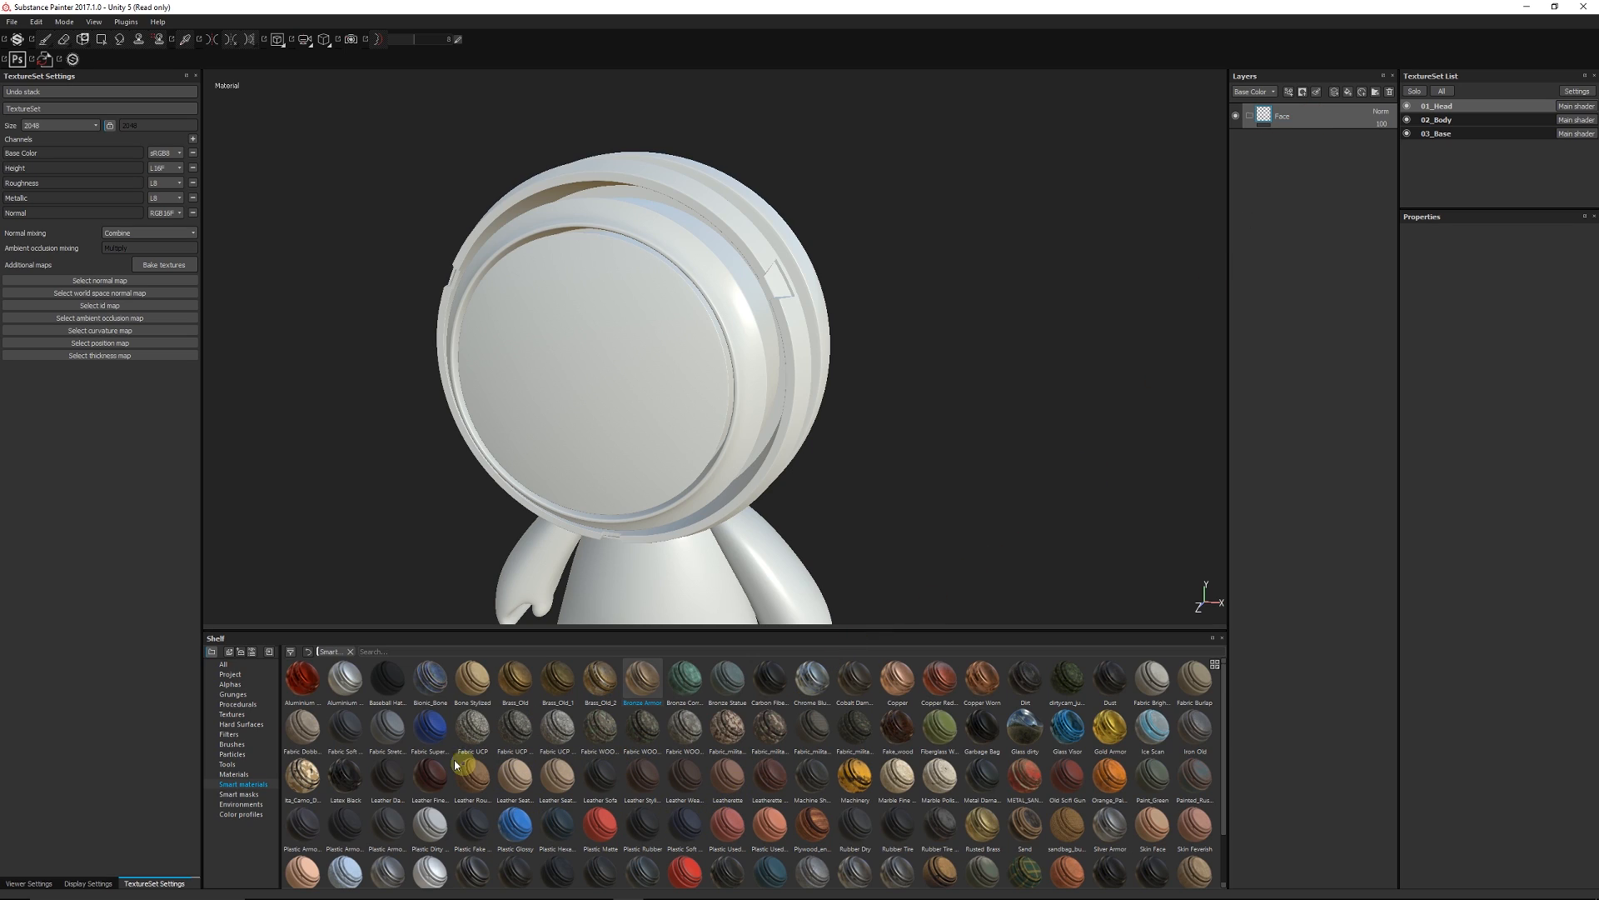
{"action": "left_click_drag", "start_coordinate": [300, 678], "coordinate": [1345, 122]}
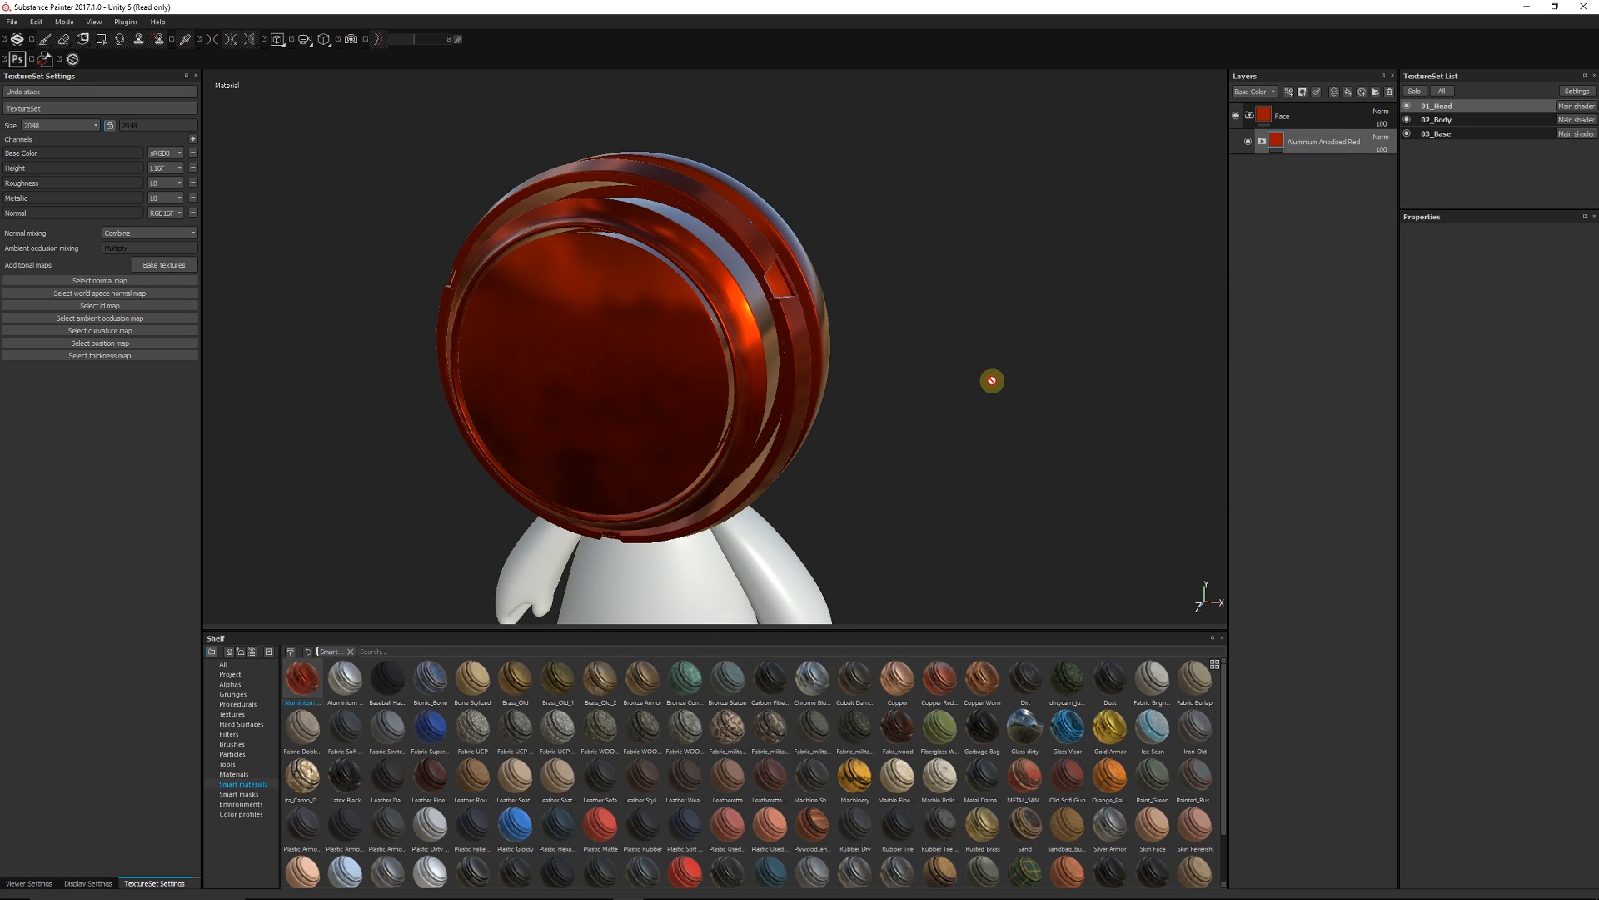
{"action": "left_click_drag", "start_coordinate": [991, 381], "coordinate": [648, 422]}
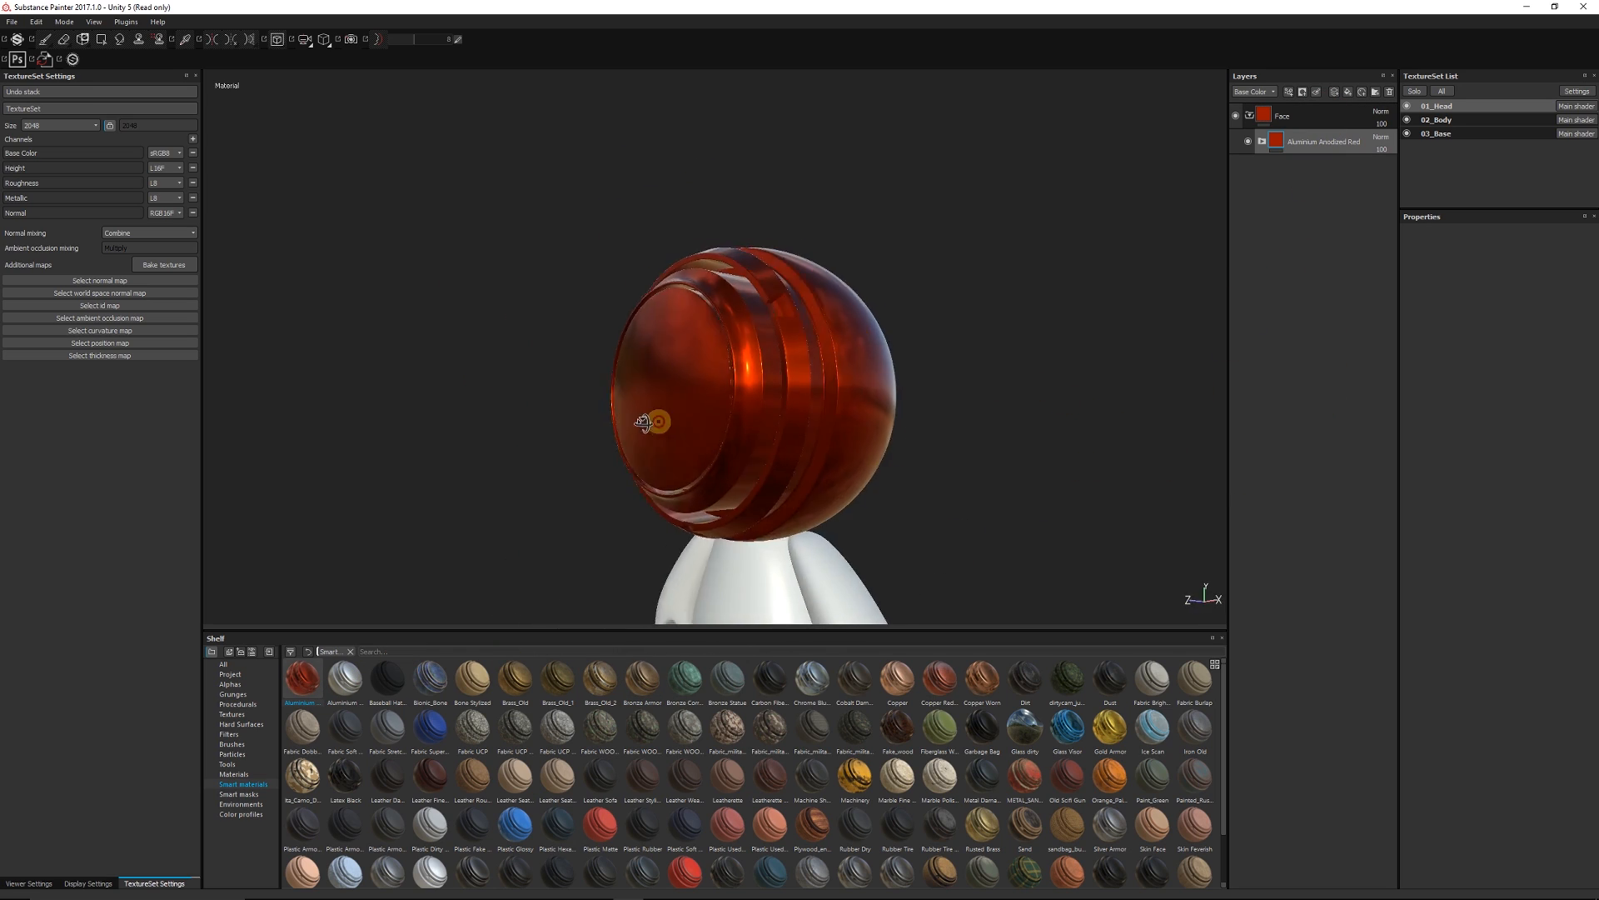
{"action": "left_click_drag", "start_coordinate": [648, 423], "coordinate": [859, 315]}
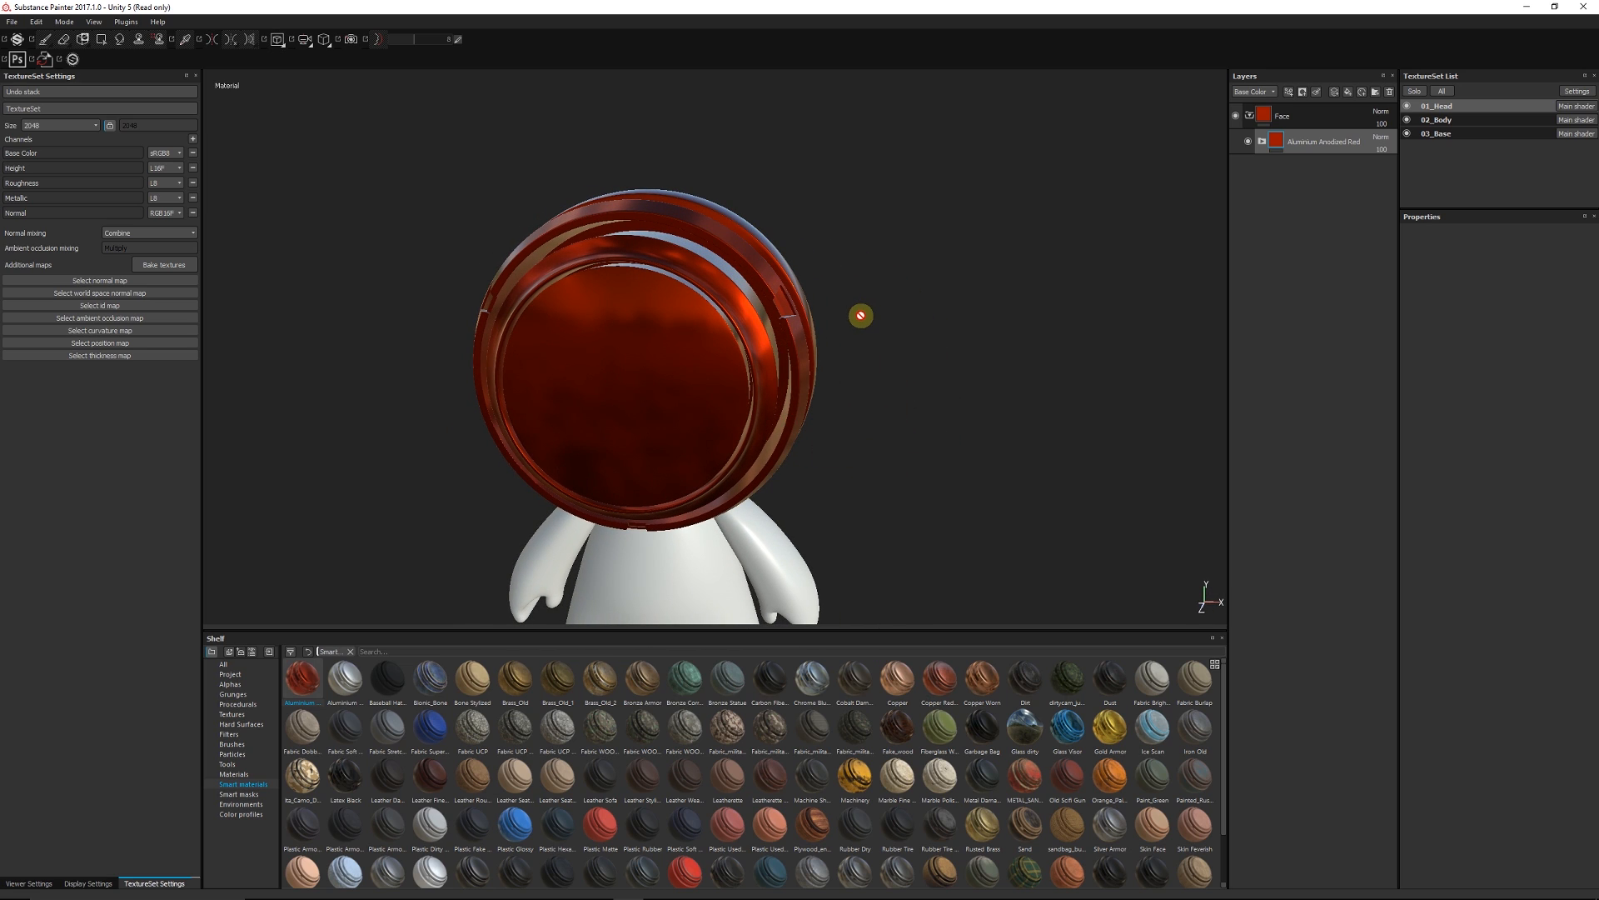
{"action": "mouse_move", "coordinate": [615, 406]}
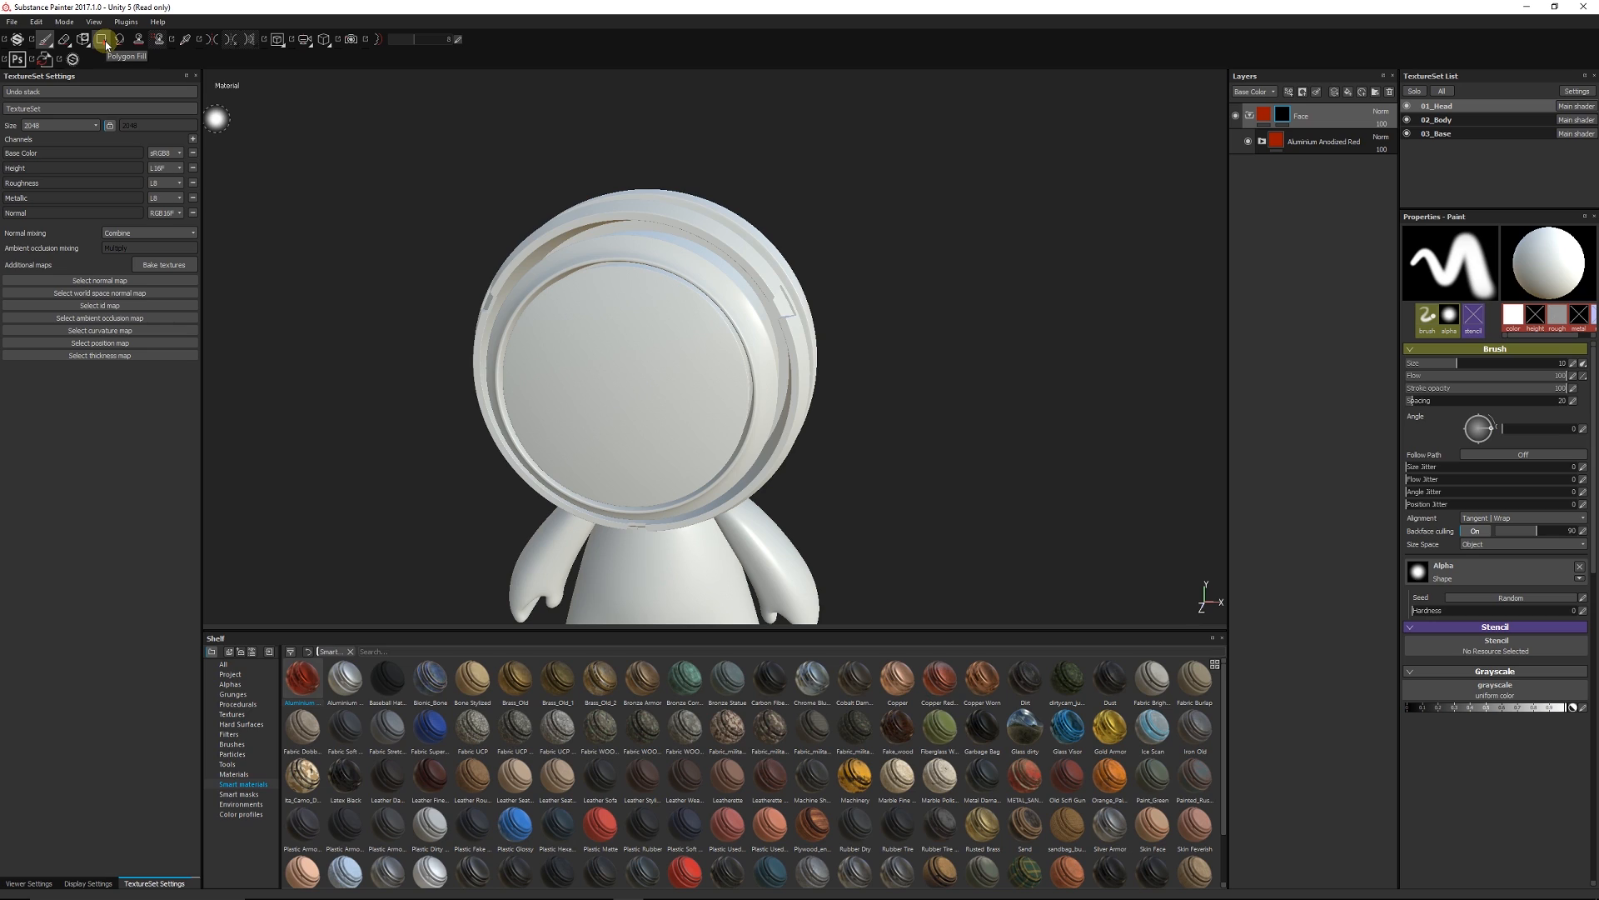
Fill the visor into the Face folder's black mask with UV-chunk Polygon Fill
{"action": "left_click", "coordinate": [101, 42]}
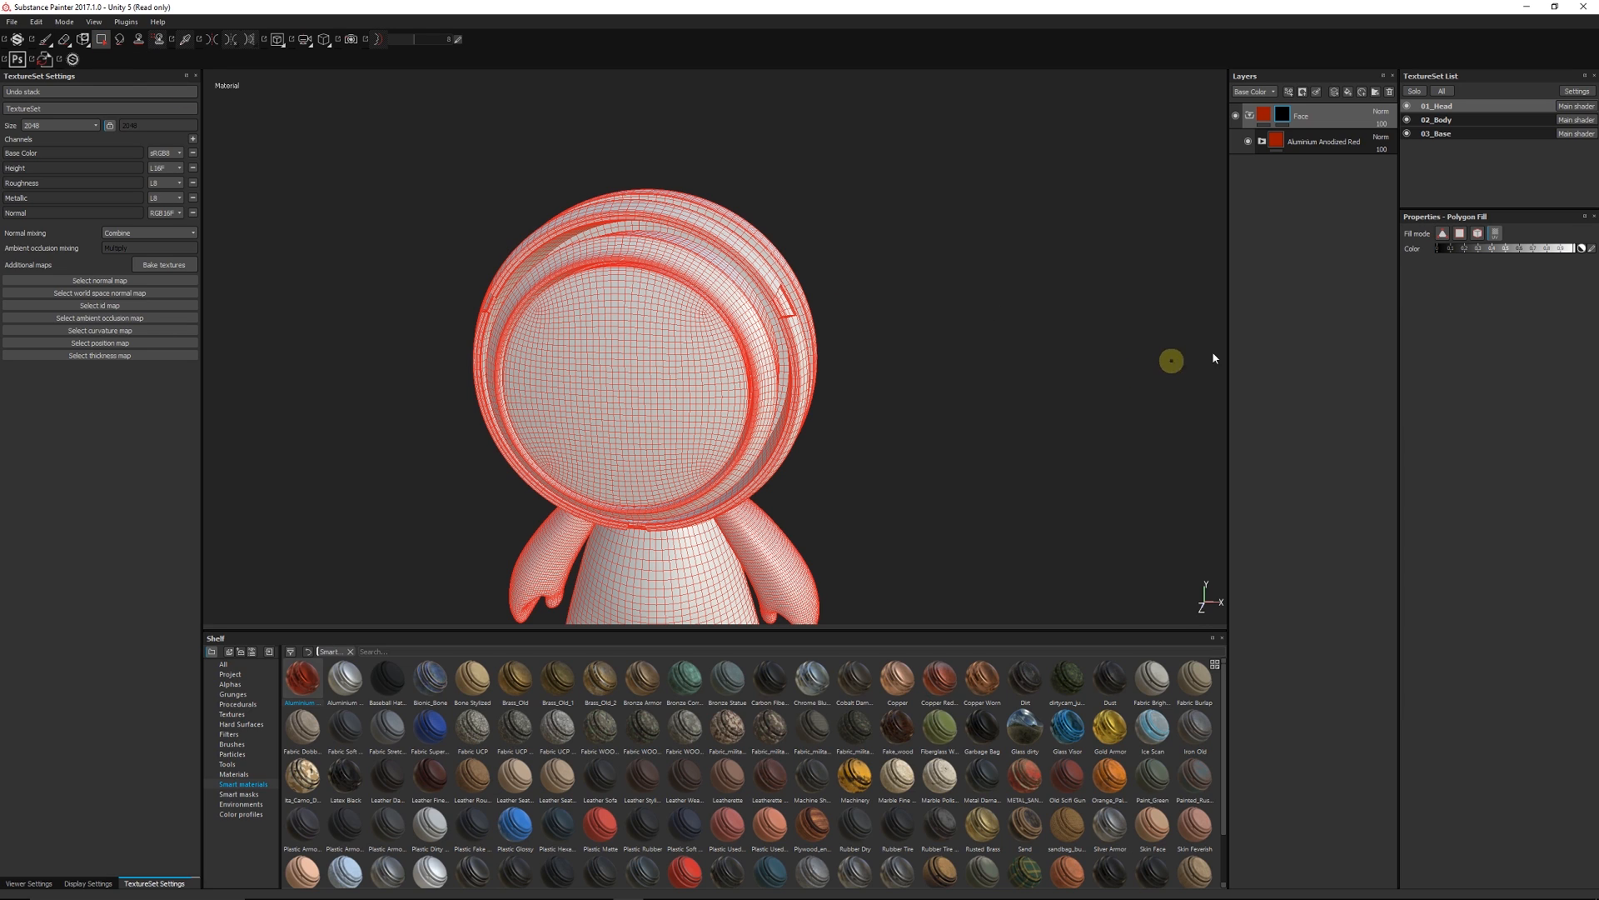
{"action": "left_click", "coordinate": [1458, 233]}
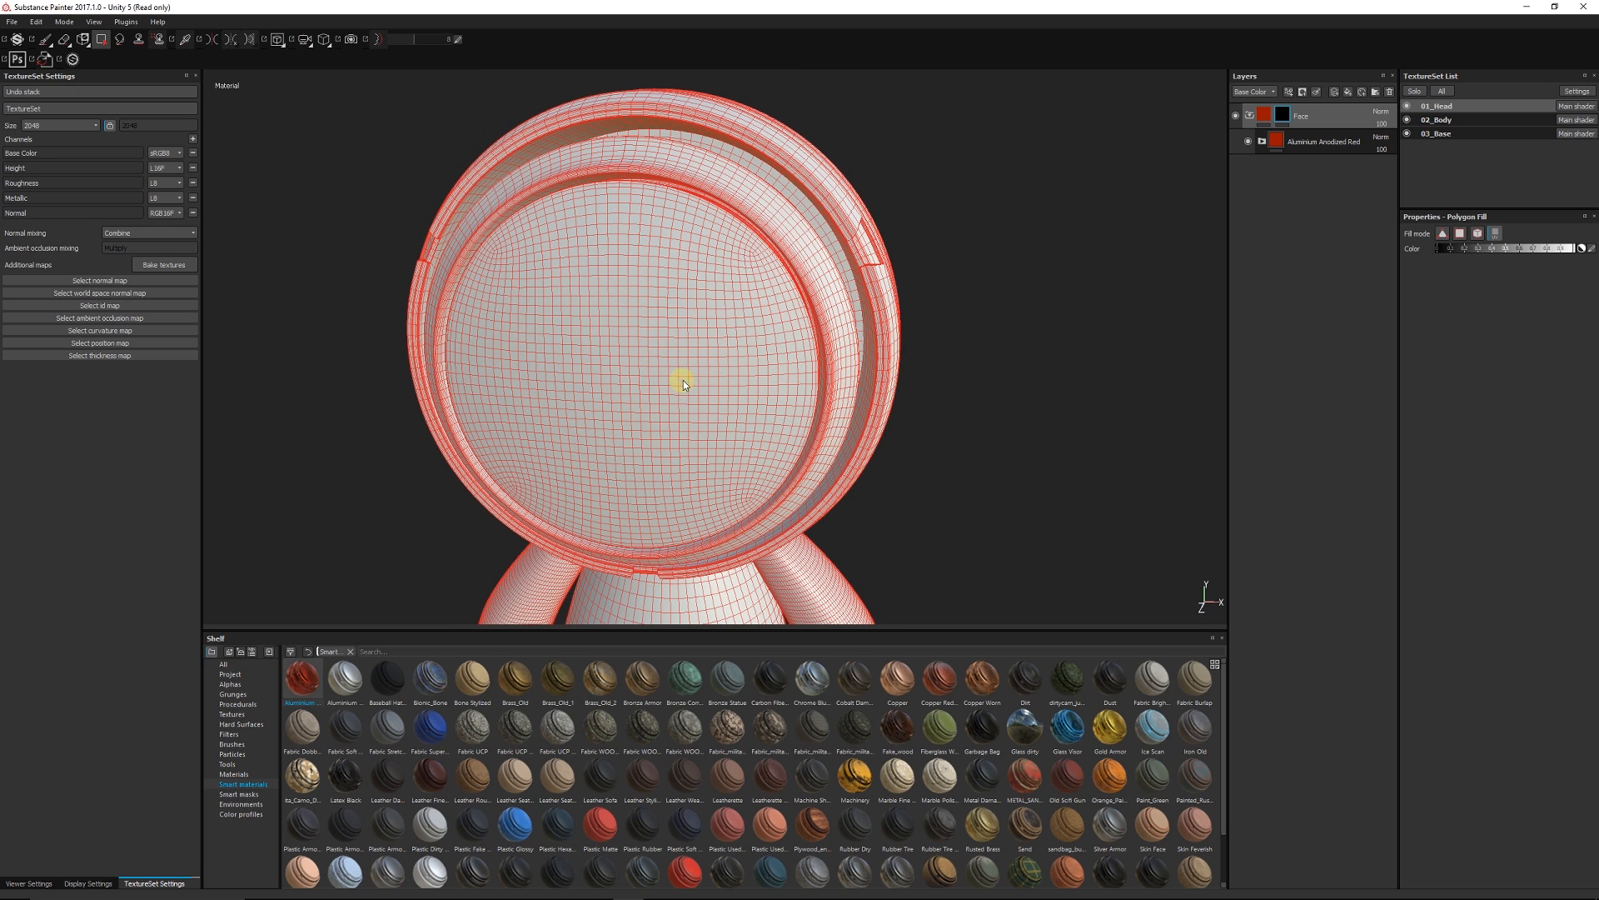
{"action": "left_click", "coordinate": [1493, 234]}
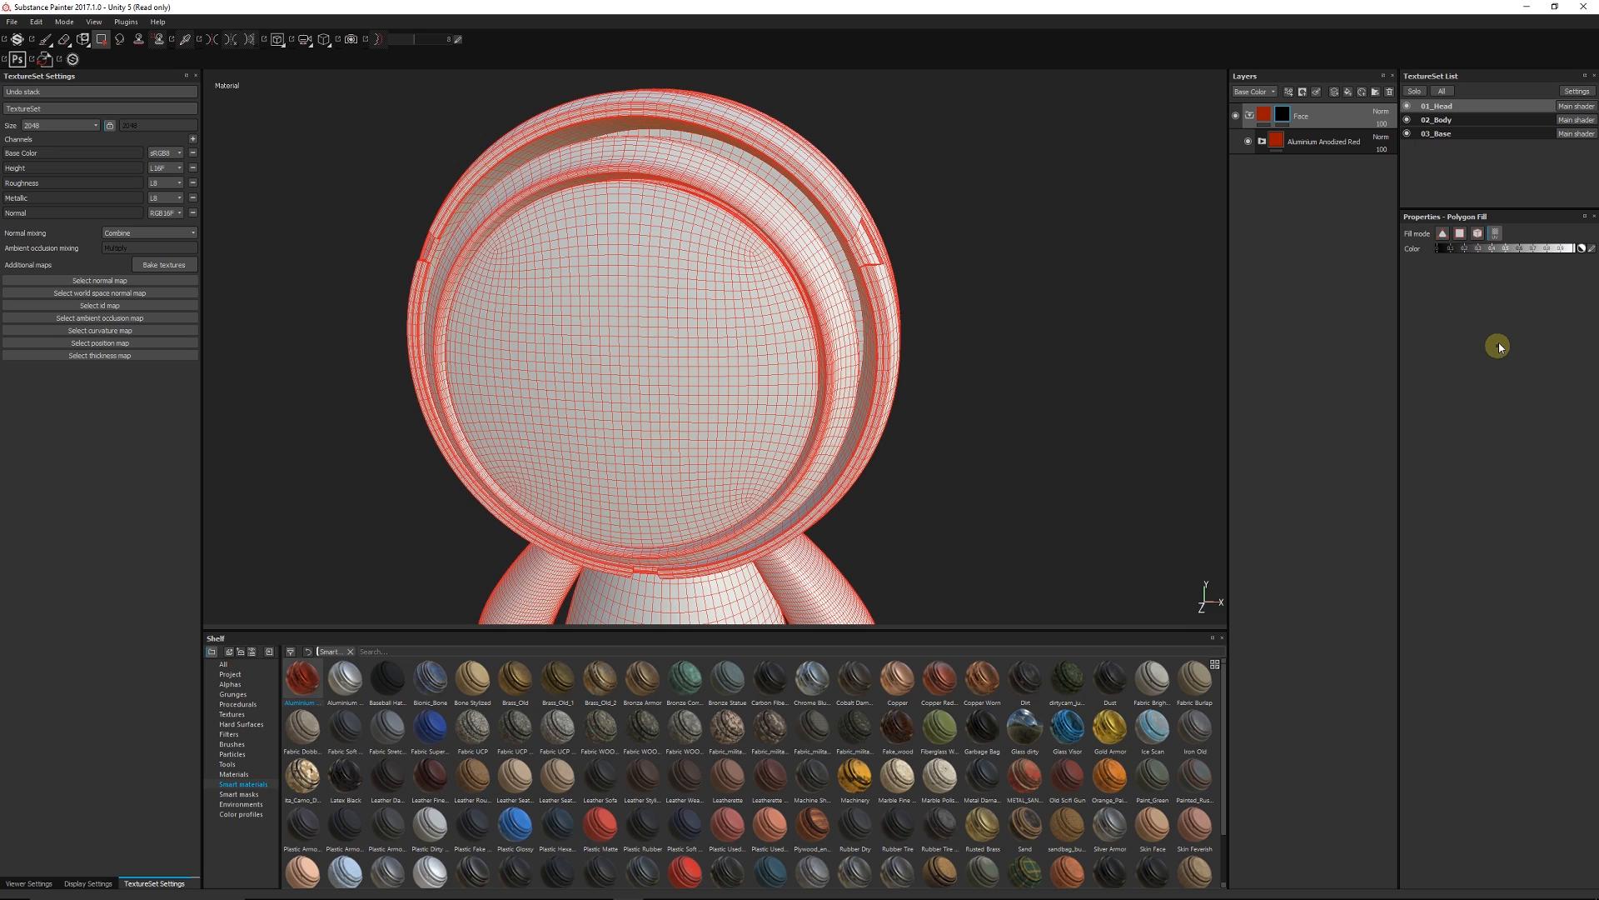
{"action": "mouse_move", "coordinate": [1561, 264]}
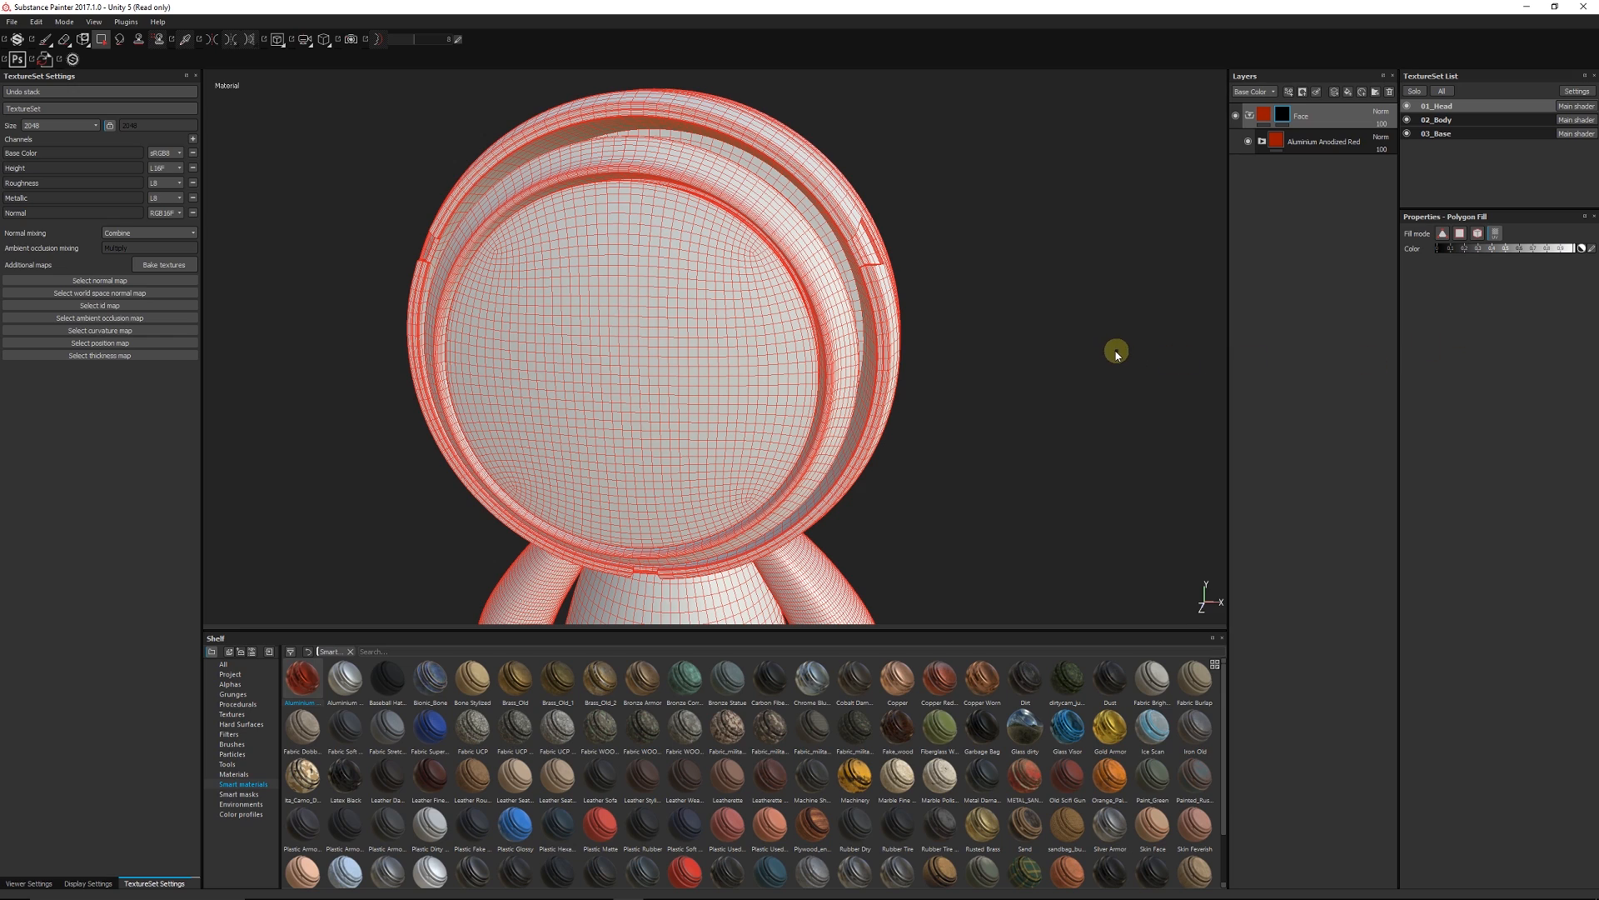
{"action": "mouse_move", "coordinate": [809, 314]}
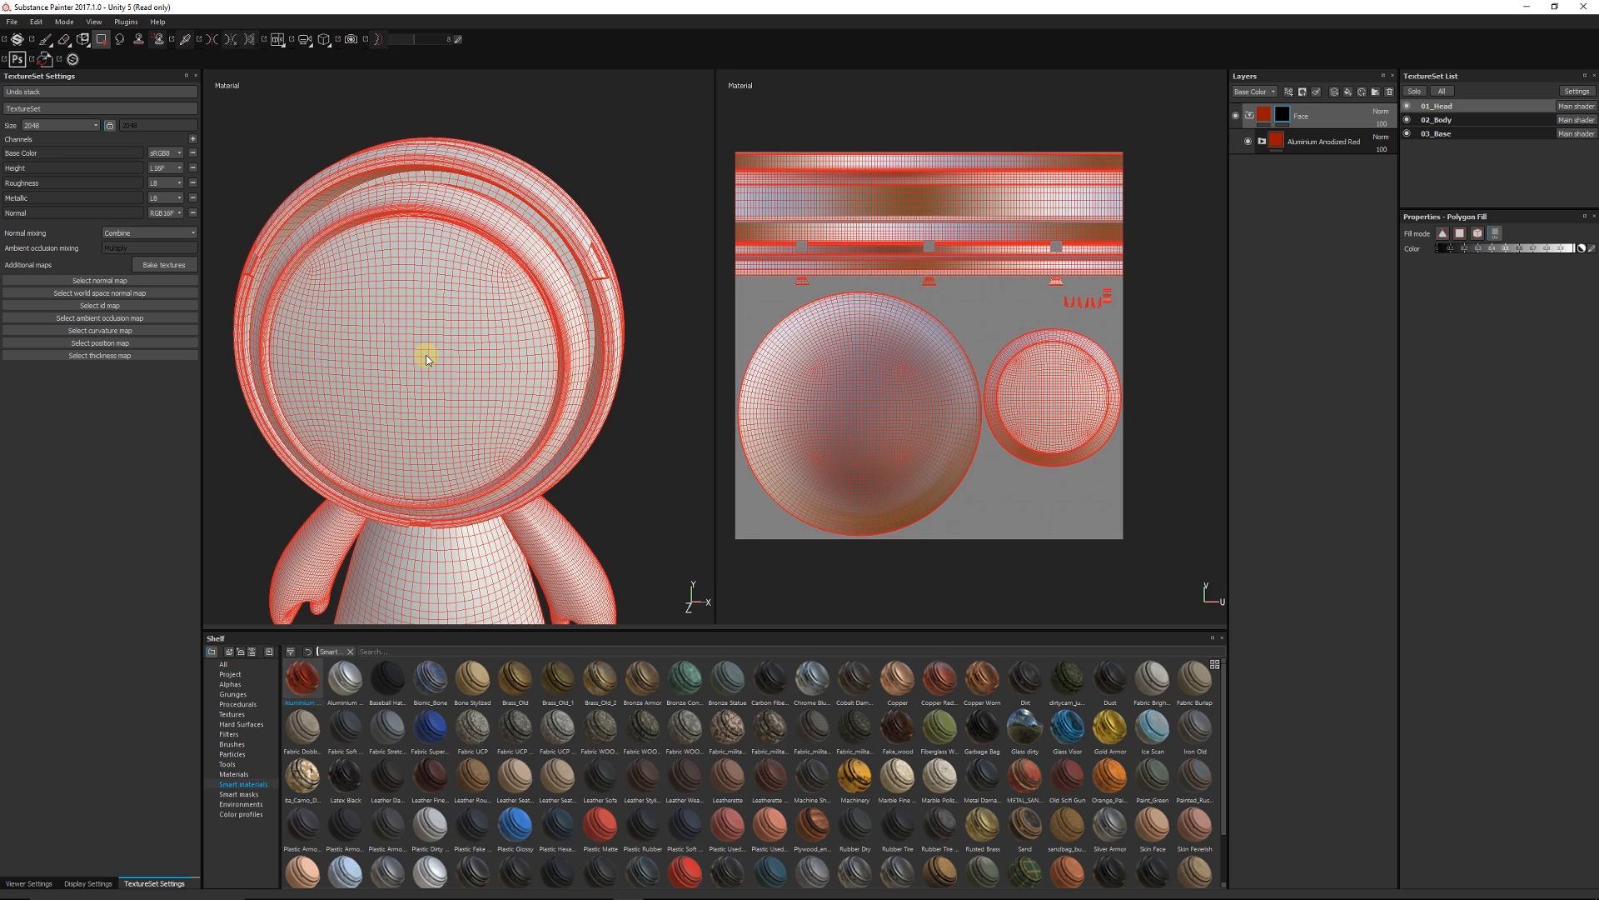
{"action": "mouse_move", "coordinate": [489, 373]}
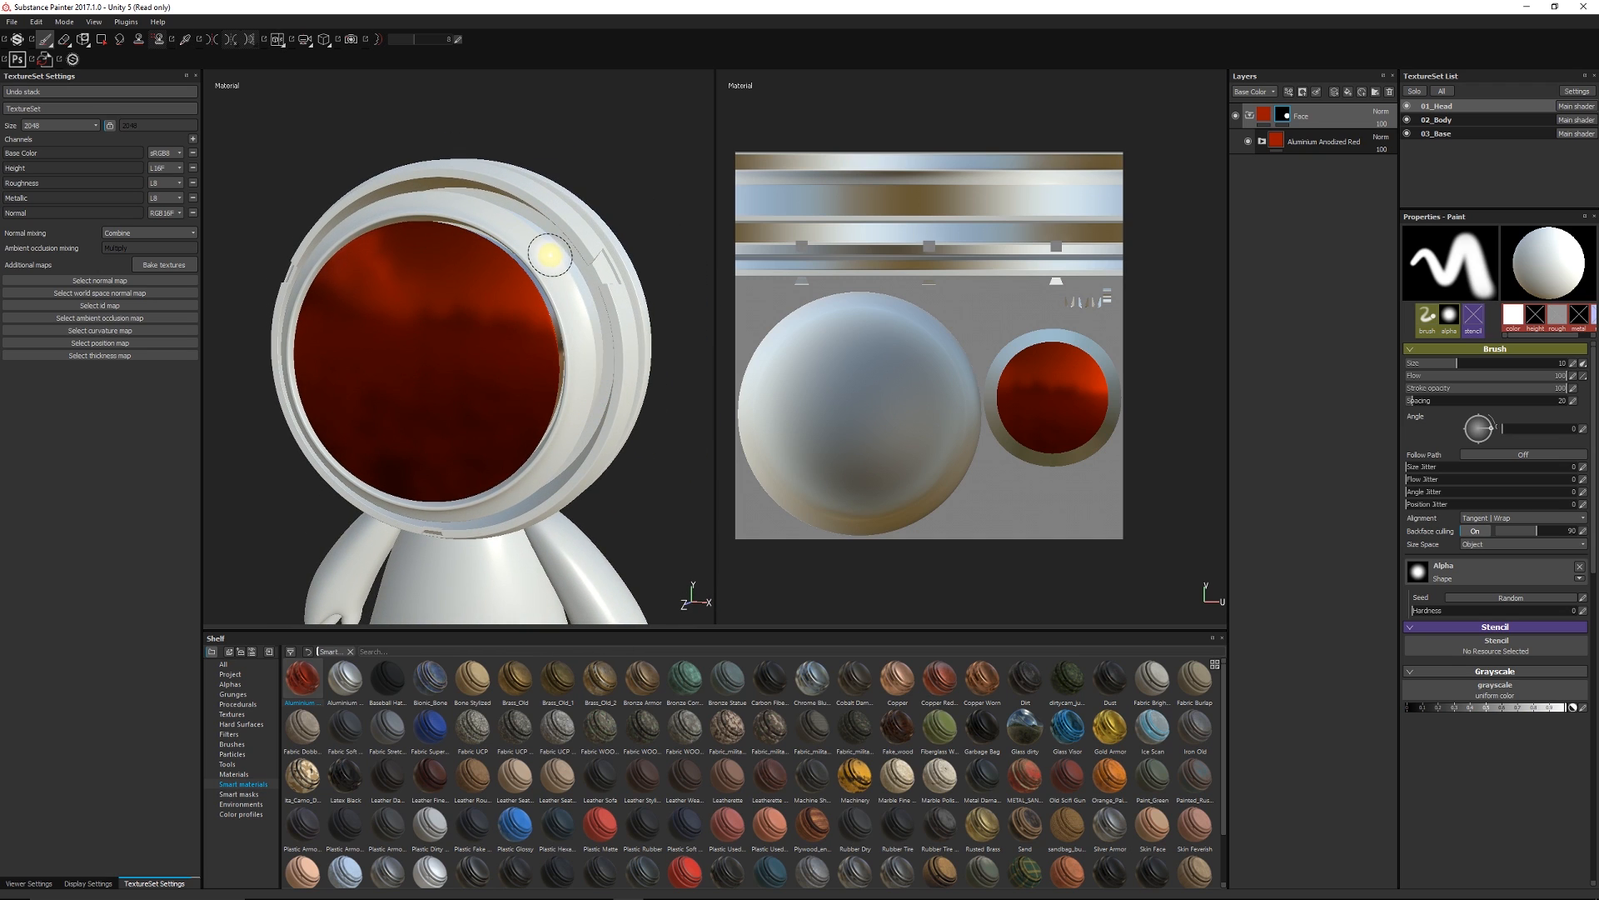
{"action": "mouse_move", "coordinate": [623, 325]}
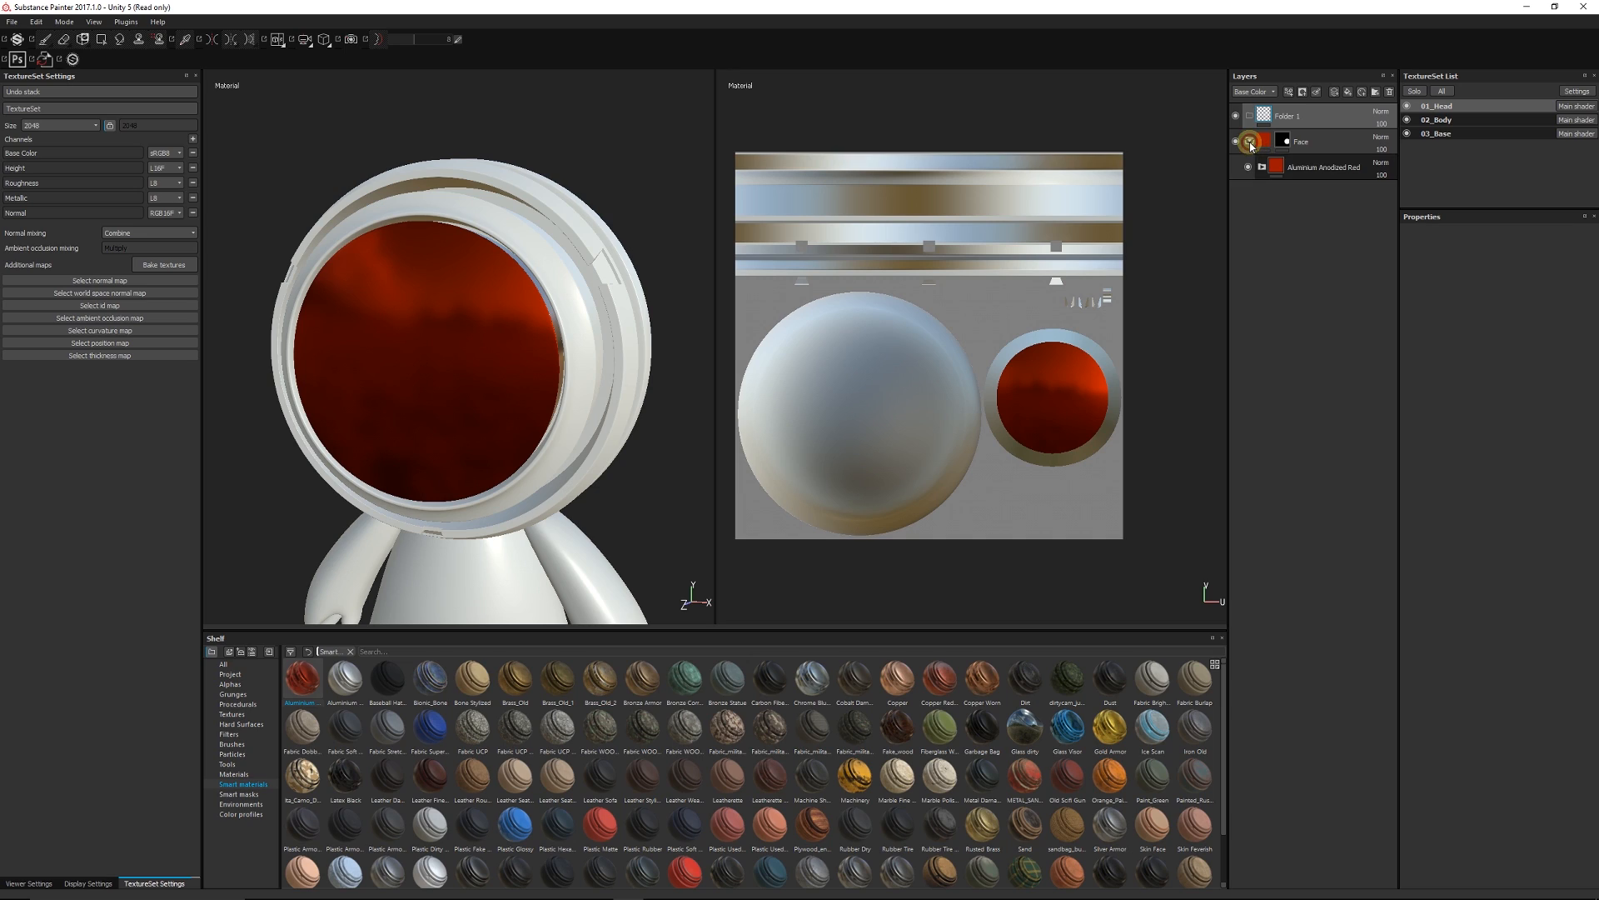
Rename the new folder above Face to 'Outer'
{"action": "left_click", "coordinate": [1250, 141]}
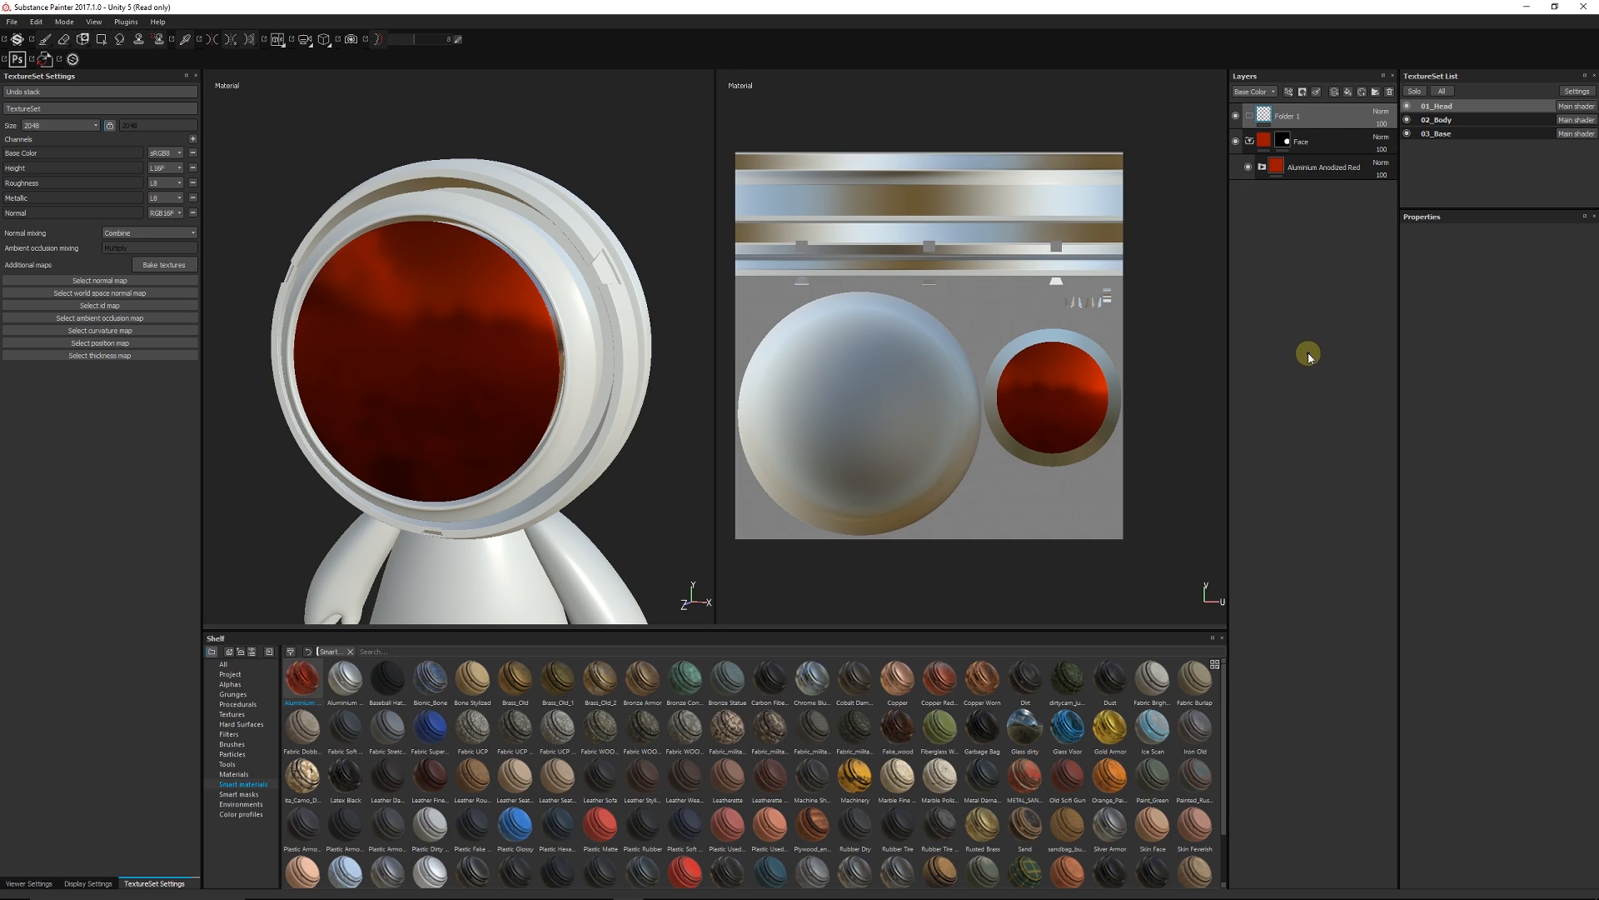
{"action": "mouse_move", "coordinate": [474, 337]}
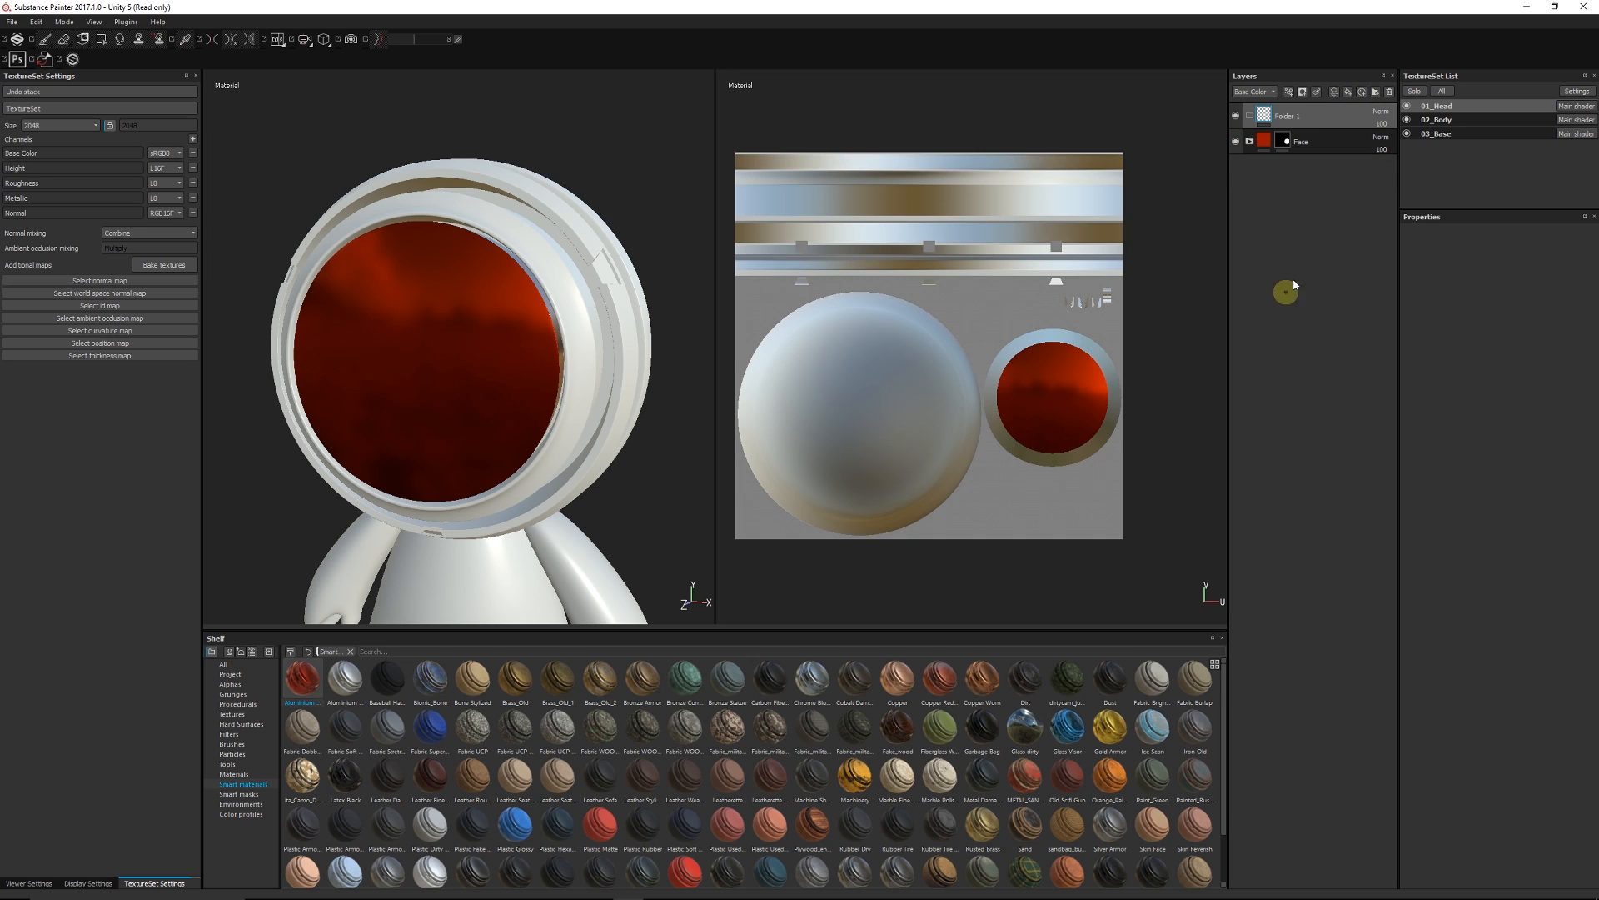
{"action": "mouse_move", "coordinate": [1379, 206]}
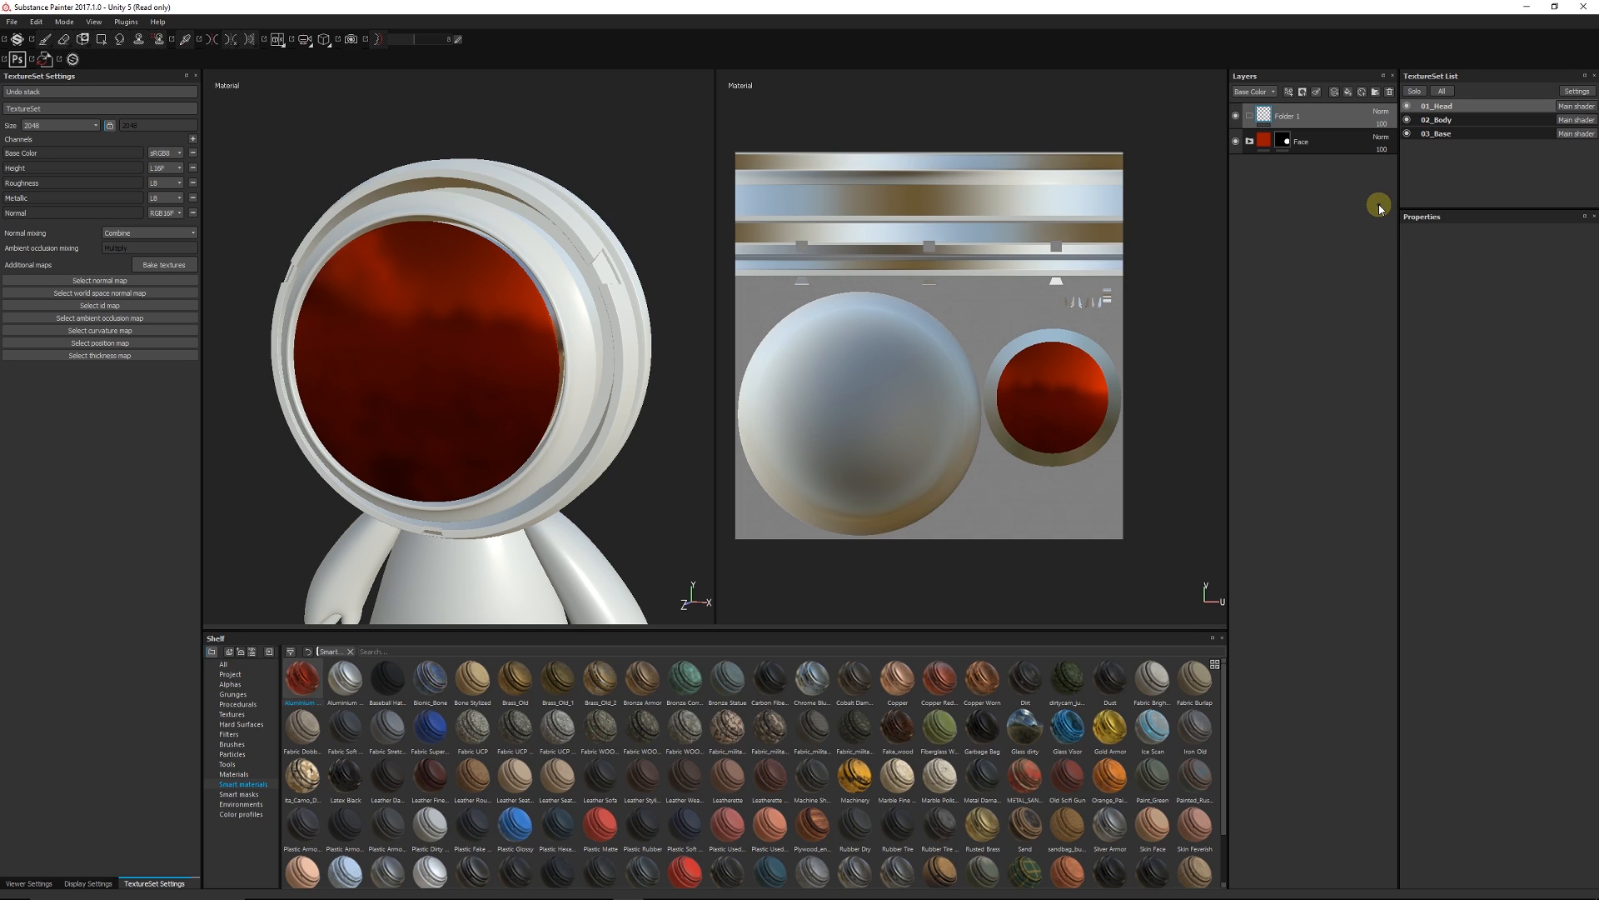
{"action": "mouse_move", "coordinate": [1320, 127]}
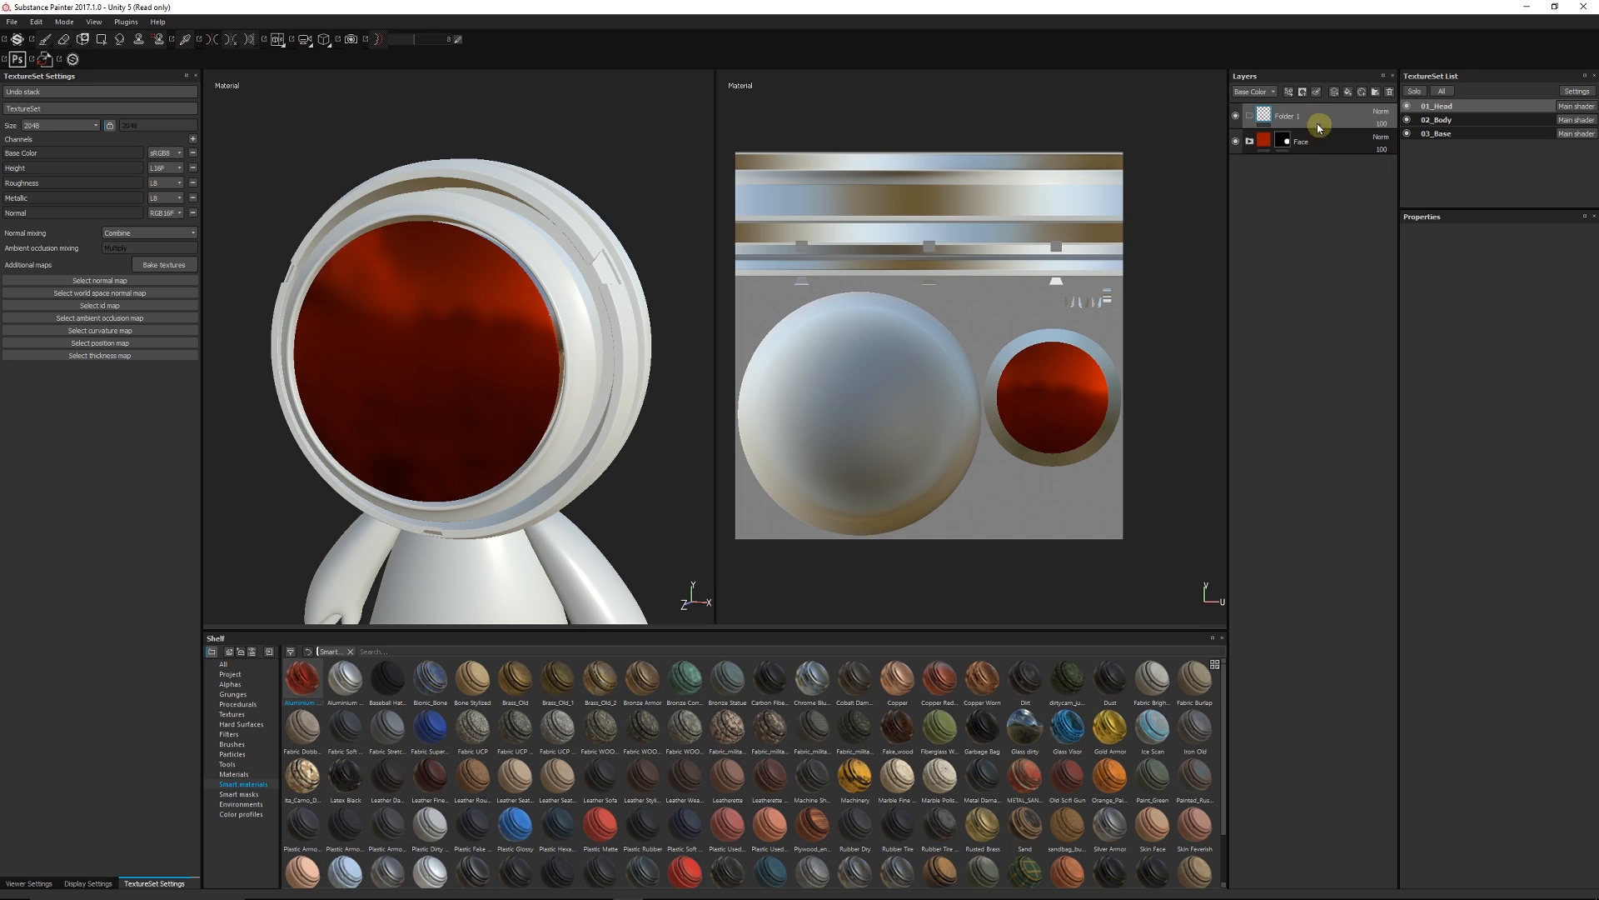
{"action": "double_click", "coordinate": [1288, 116]}
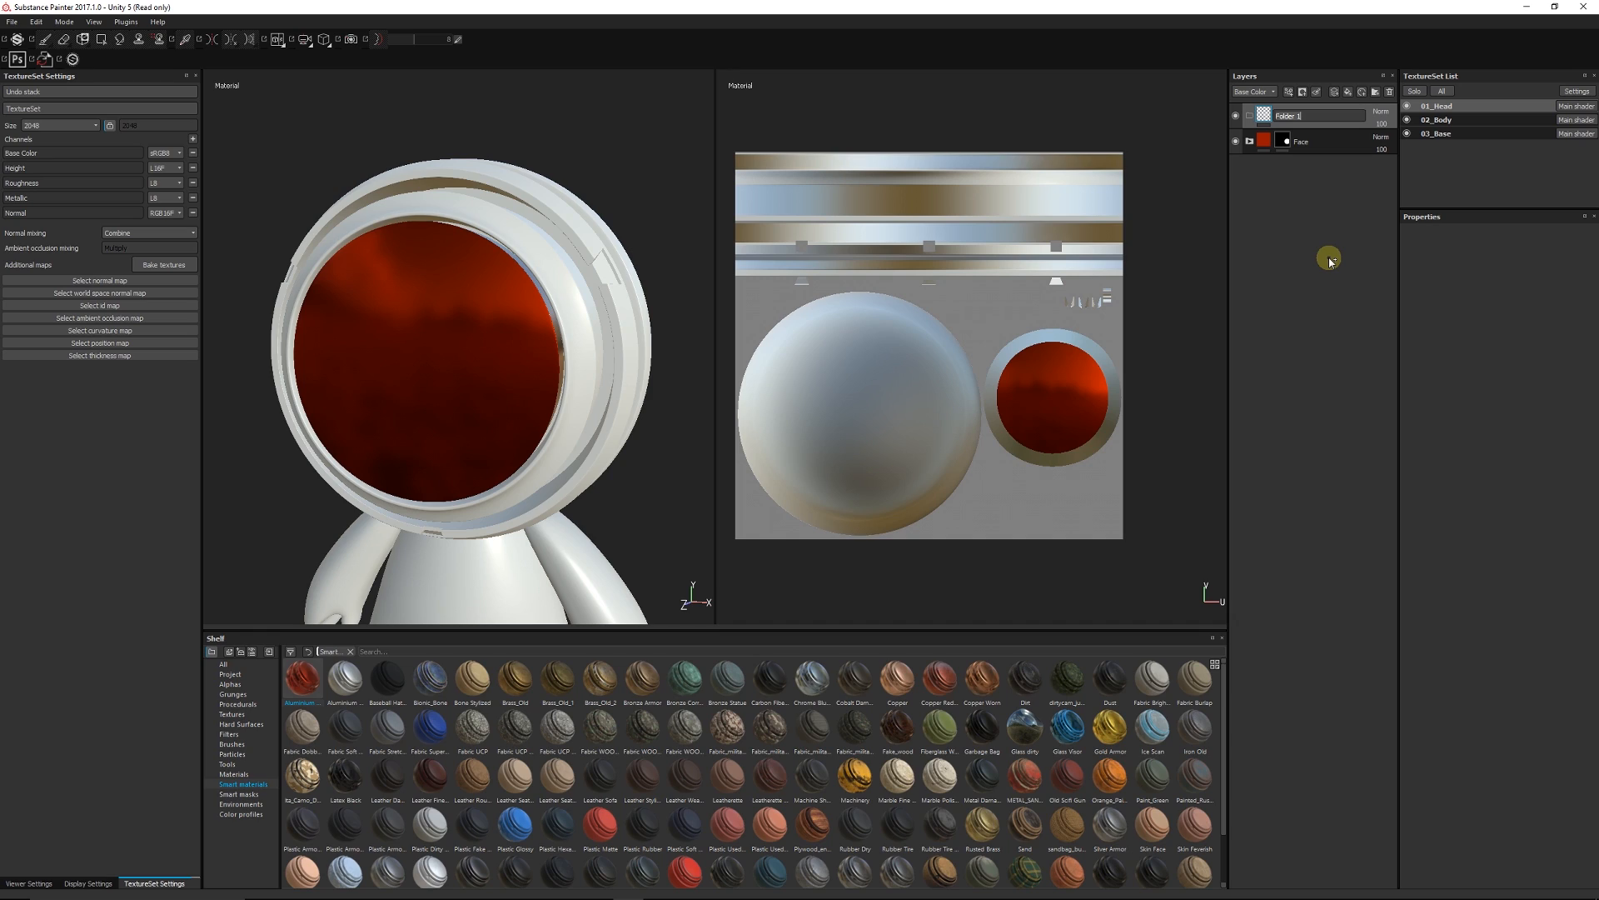
{"action": "type", "text": "Outer"}
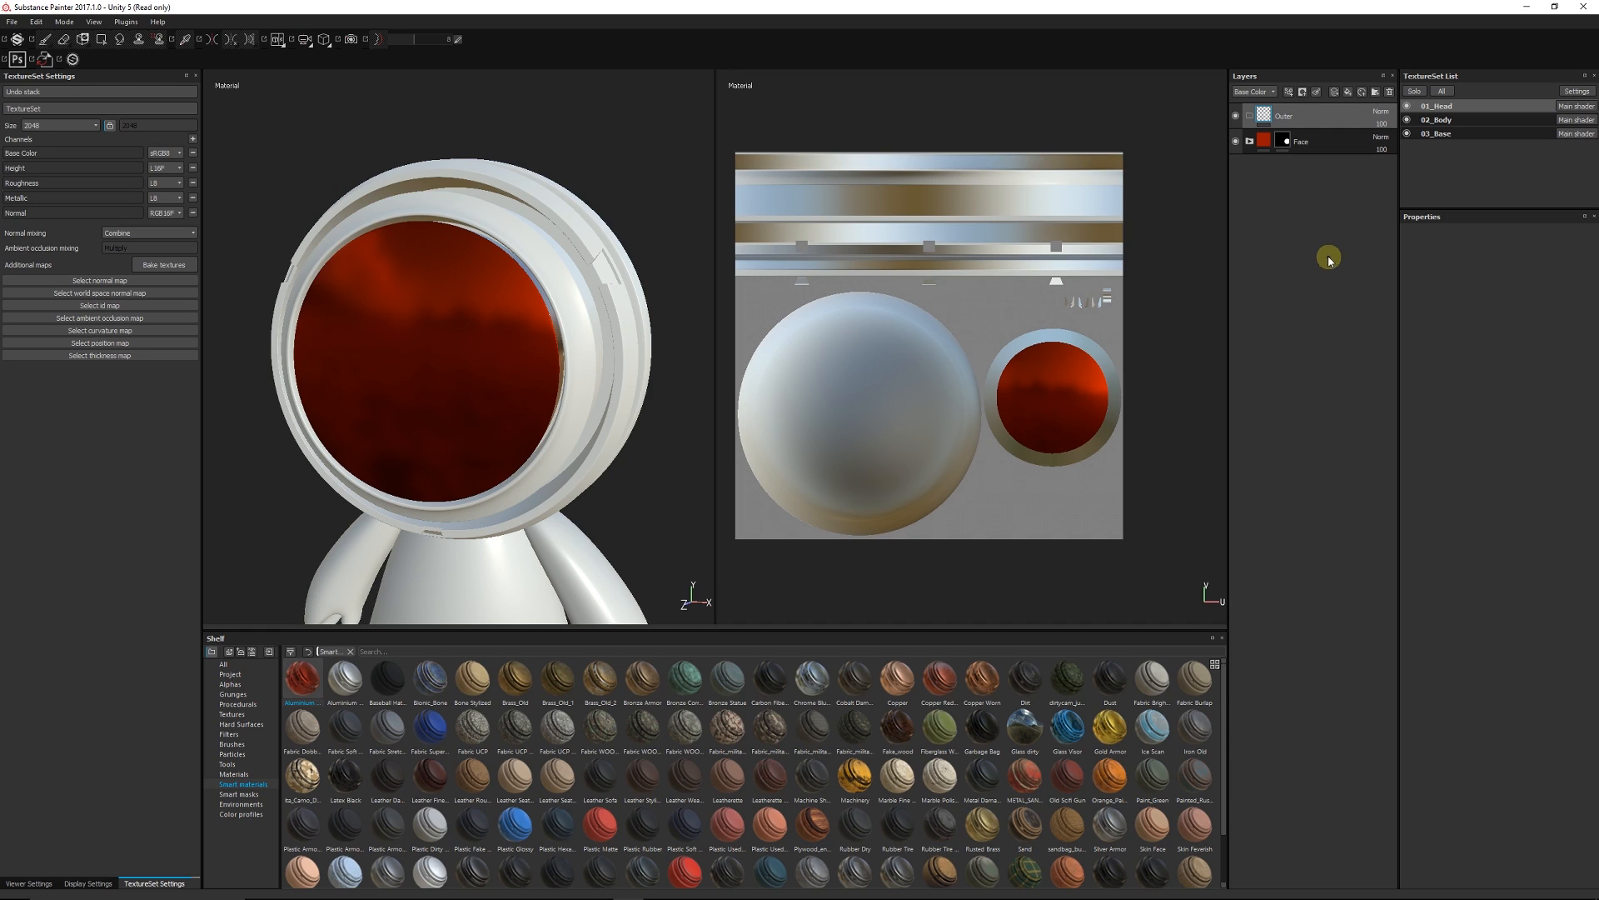
{"action": "mouse_move", "coordinate": [1103, 727]}
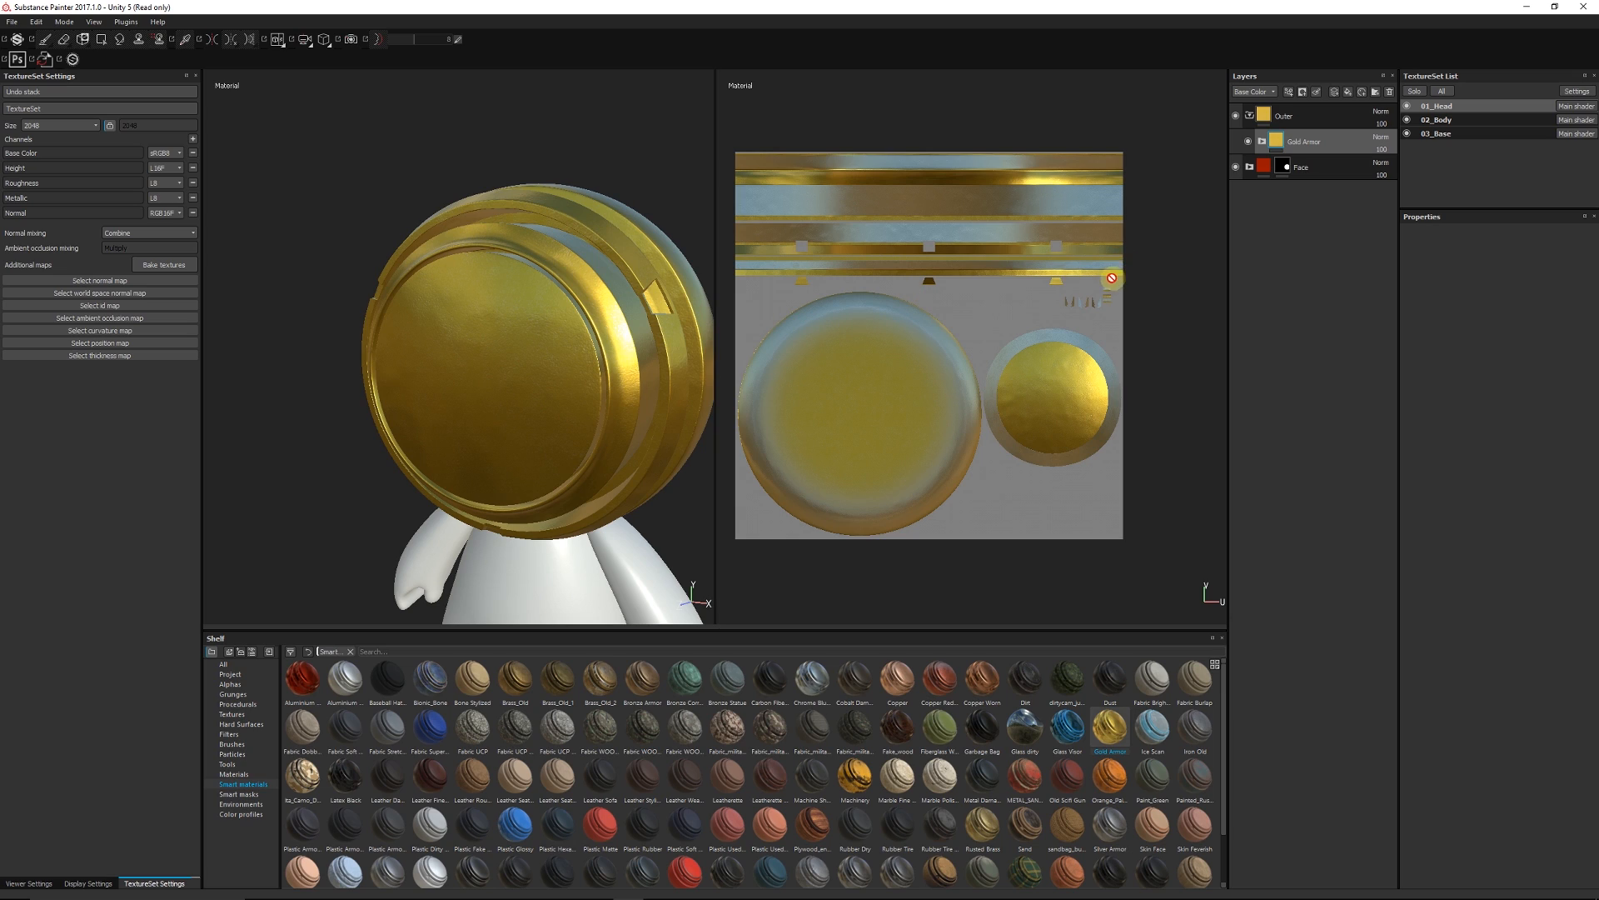
Add a black mask to Outer and polygon-fill the helmet's outer ring in gold
{"action": "right_click", "coordinate": [1282, 116]}
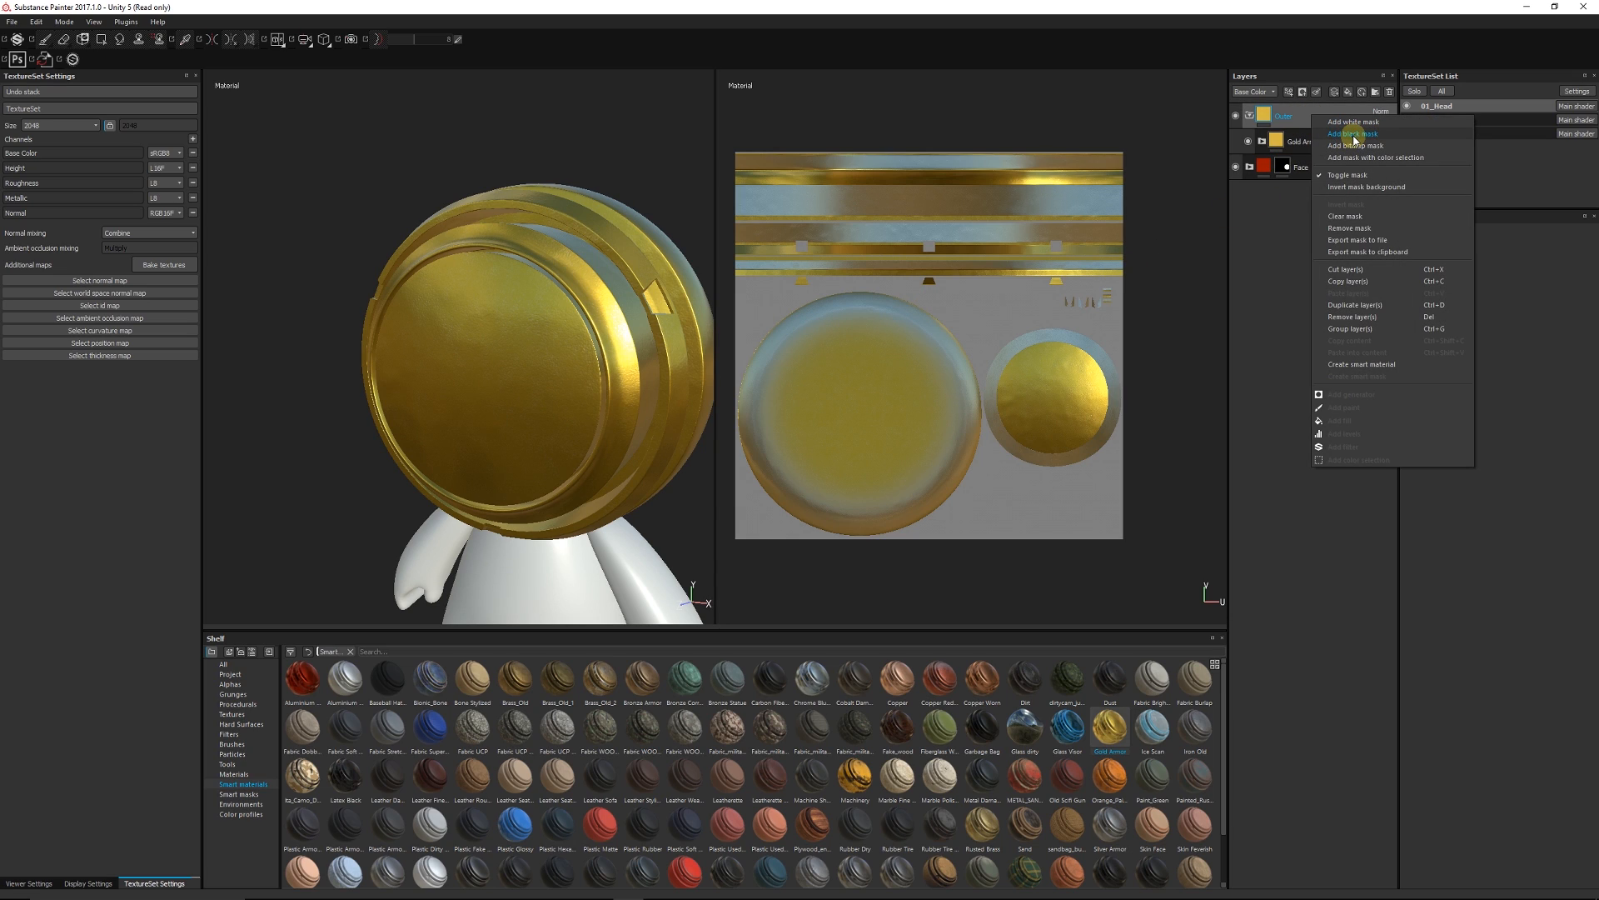
{"action": "left_click", "coordinate": [1348, 134]}
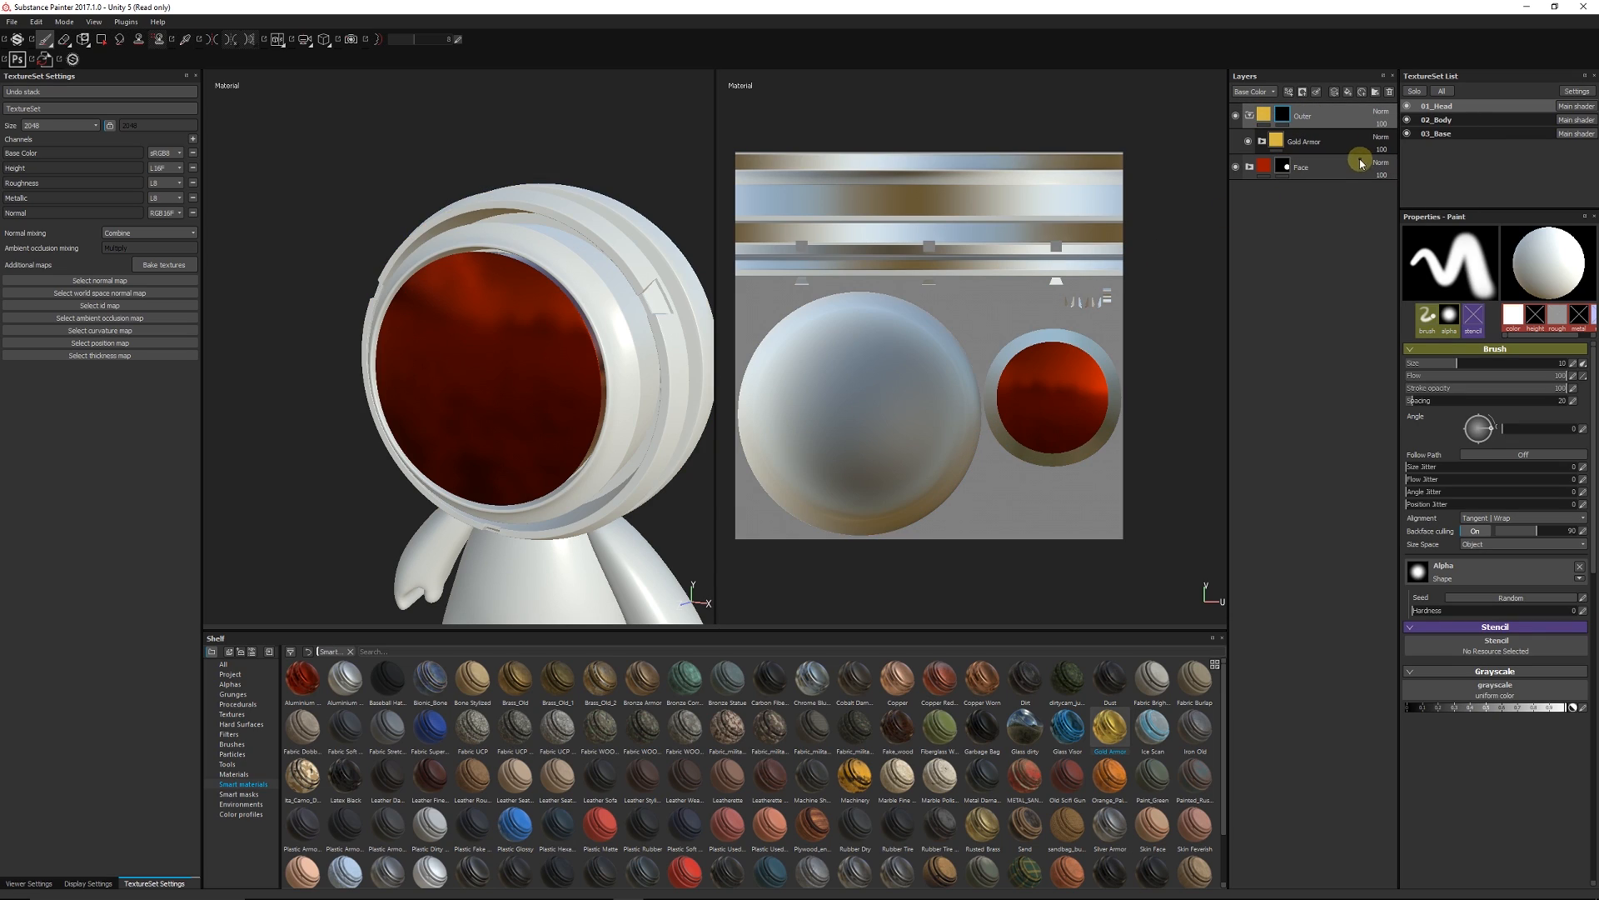
{"action": "left_click", "coordinate": [103, 39]}
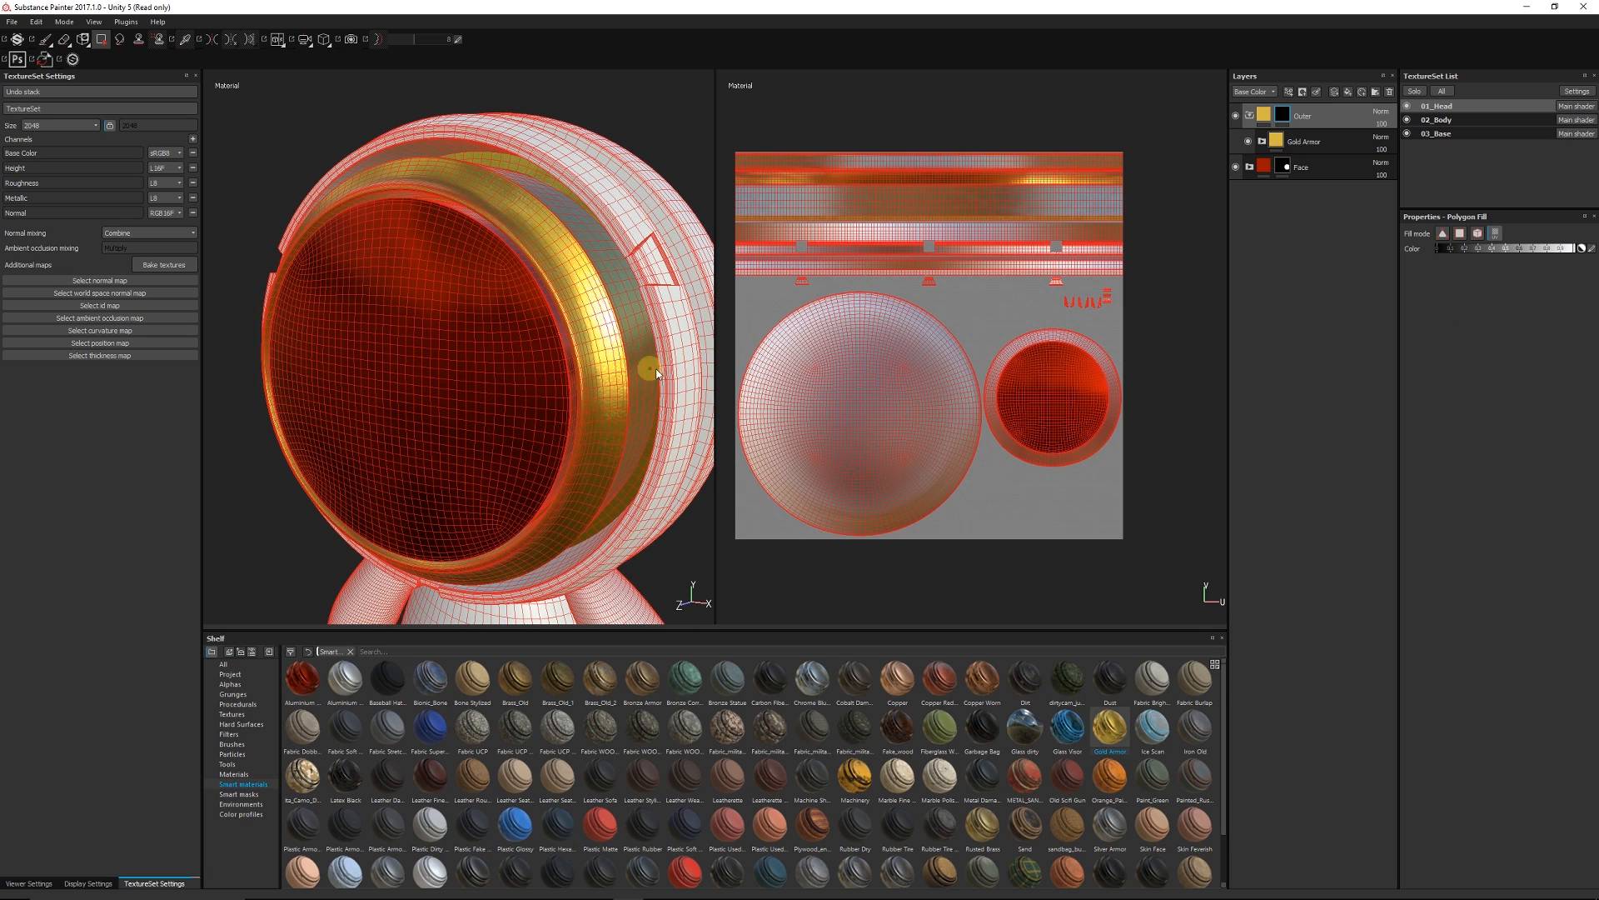
{"action": "left_click_drag", "start_coordinate": [653, 372], "coordinate": [596, 396]}
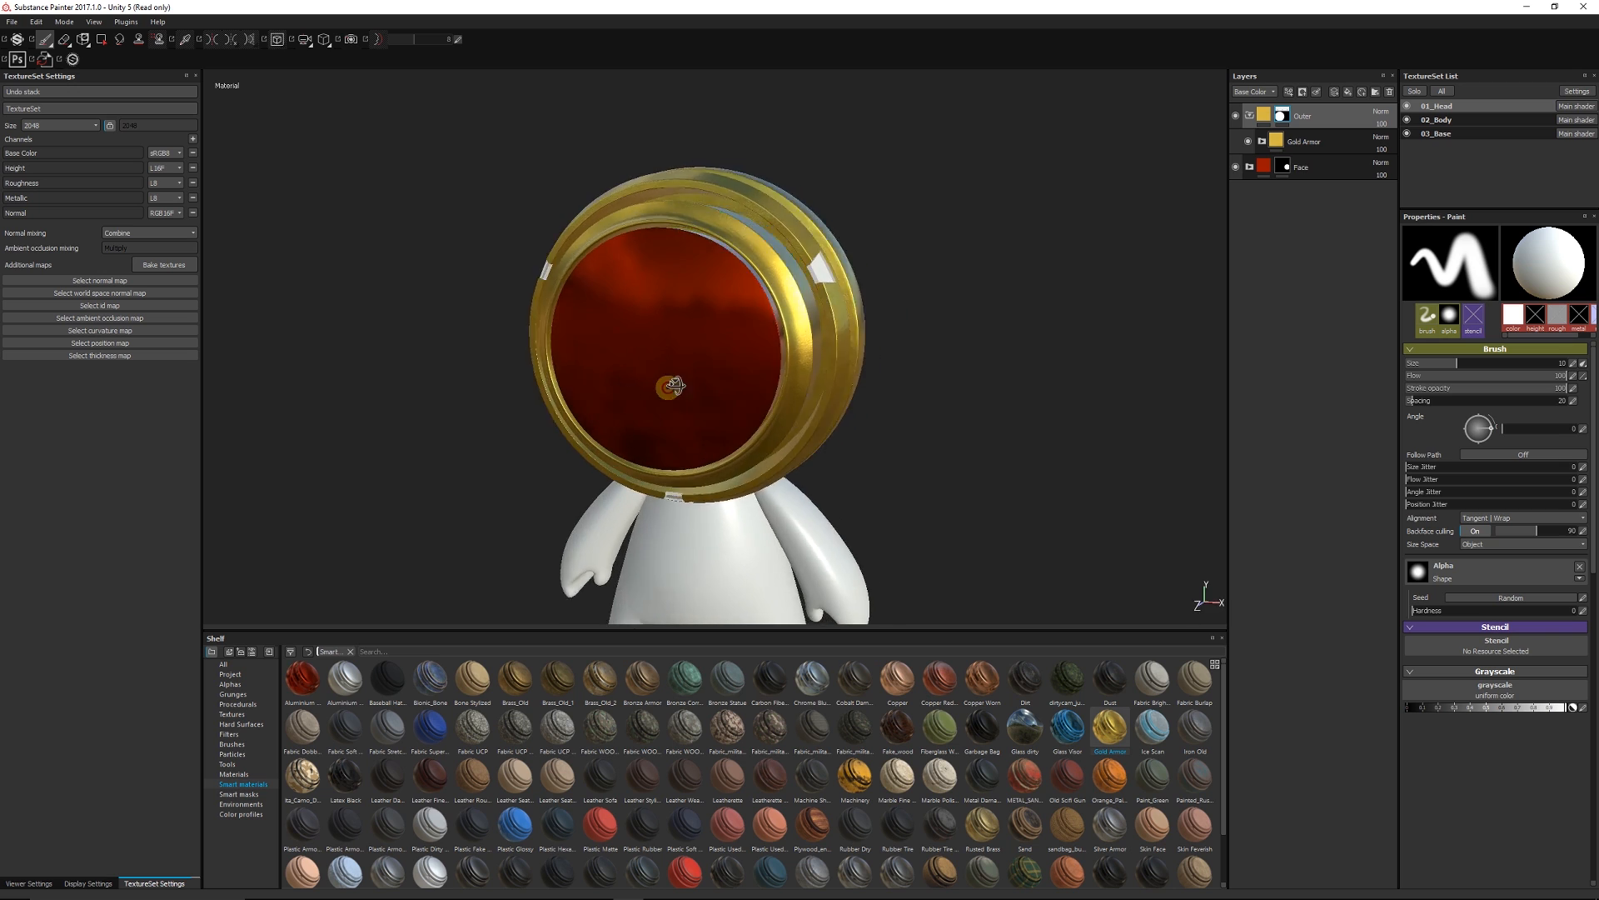
{"action": "left_click_drag", "start_coordinate": [673, 387], "coordinate": [626, 202]}
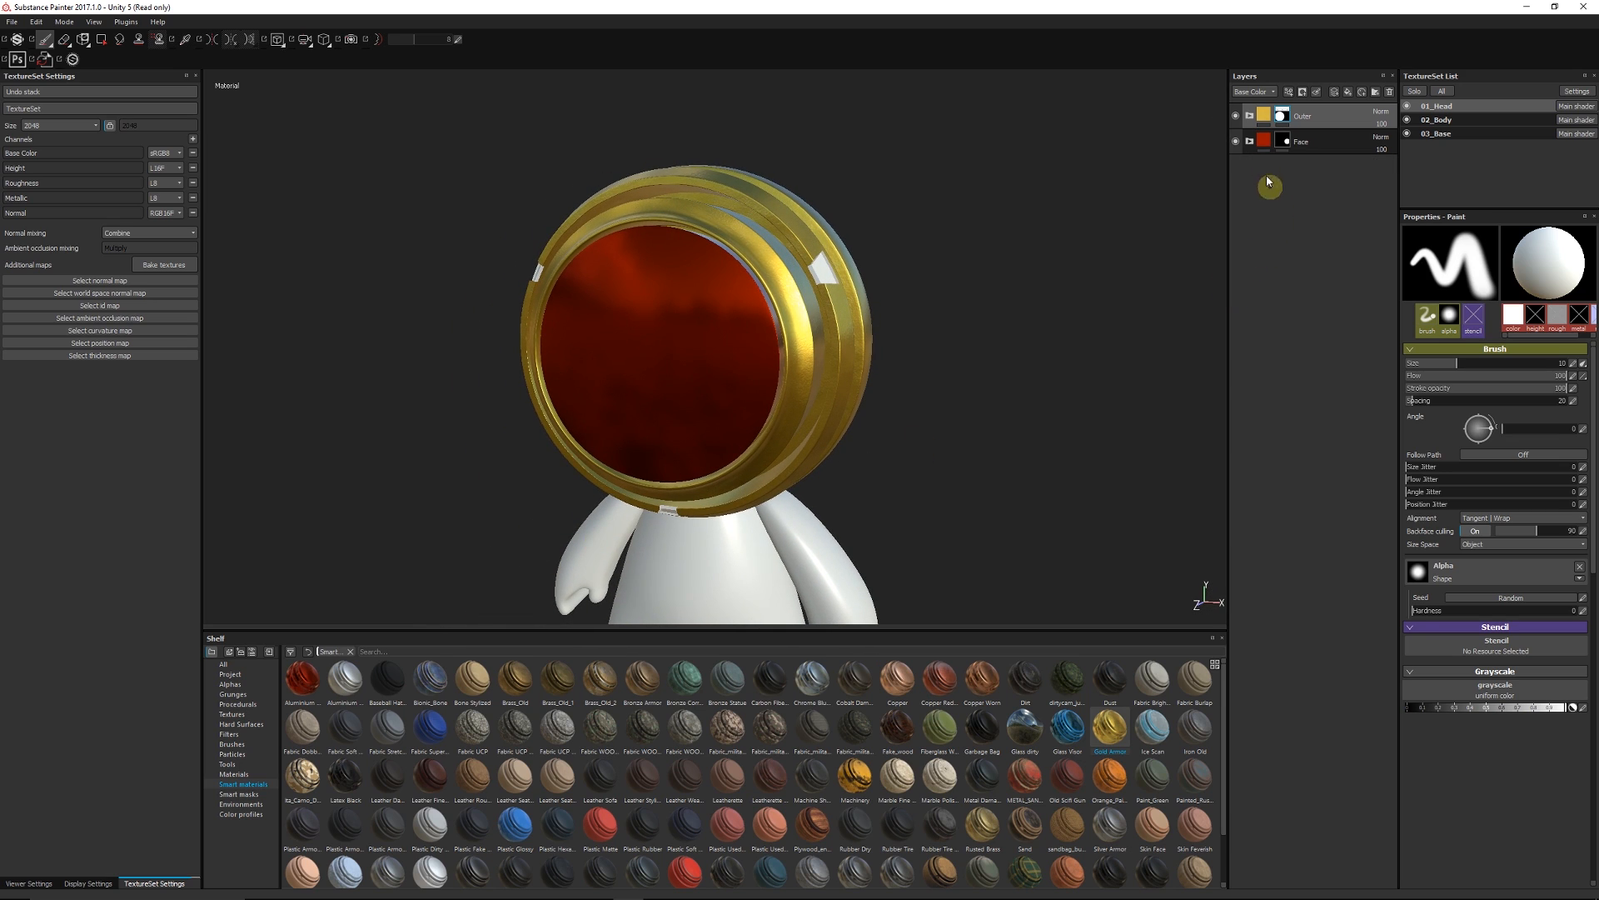
{"action": "mouse_move", "coordinate": [1122, 271]}
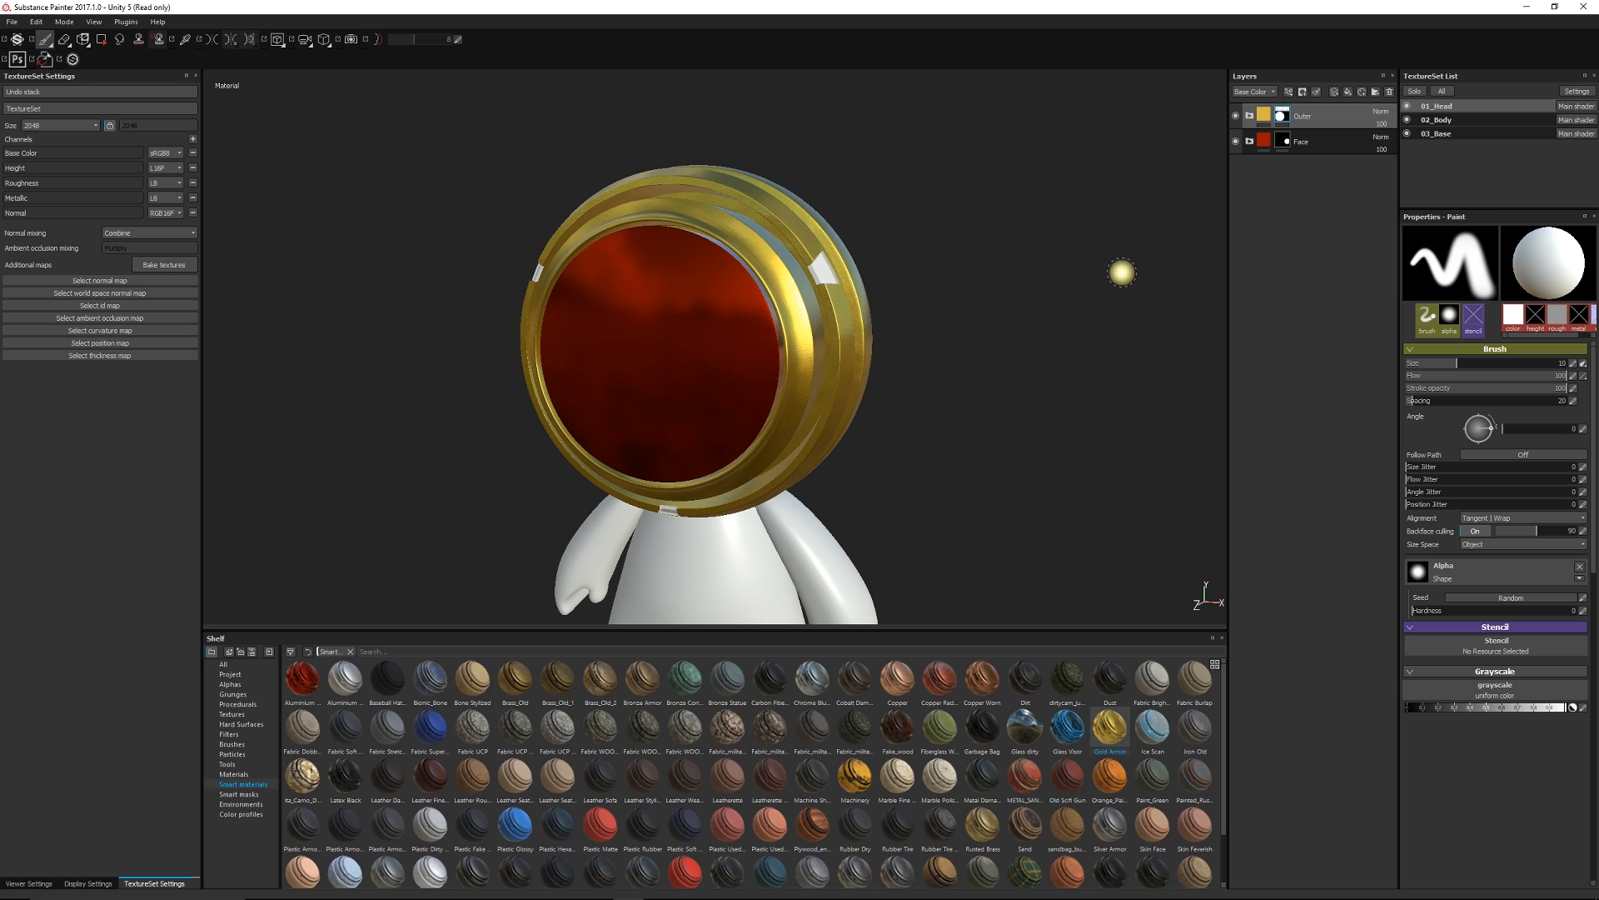
Select the Face folder's mask and switch to the UV-chunk Polygon Fill tool
{"action": "left_click", "coordinate": [1282, 142]}
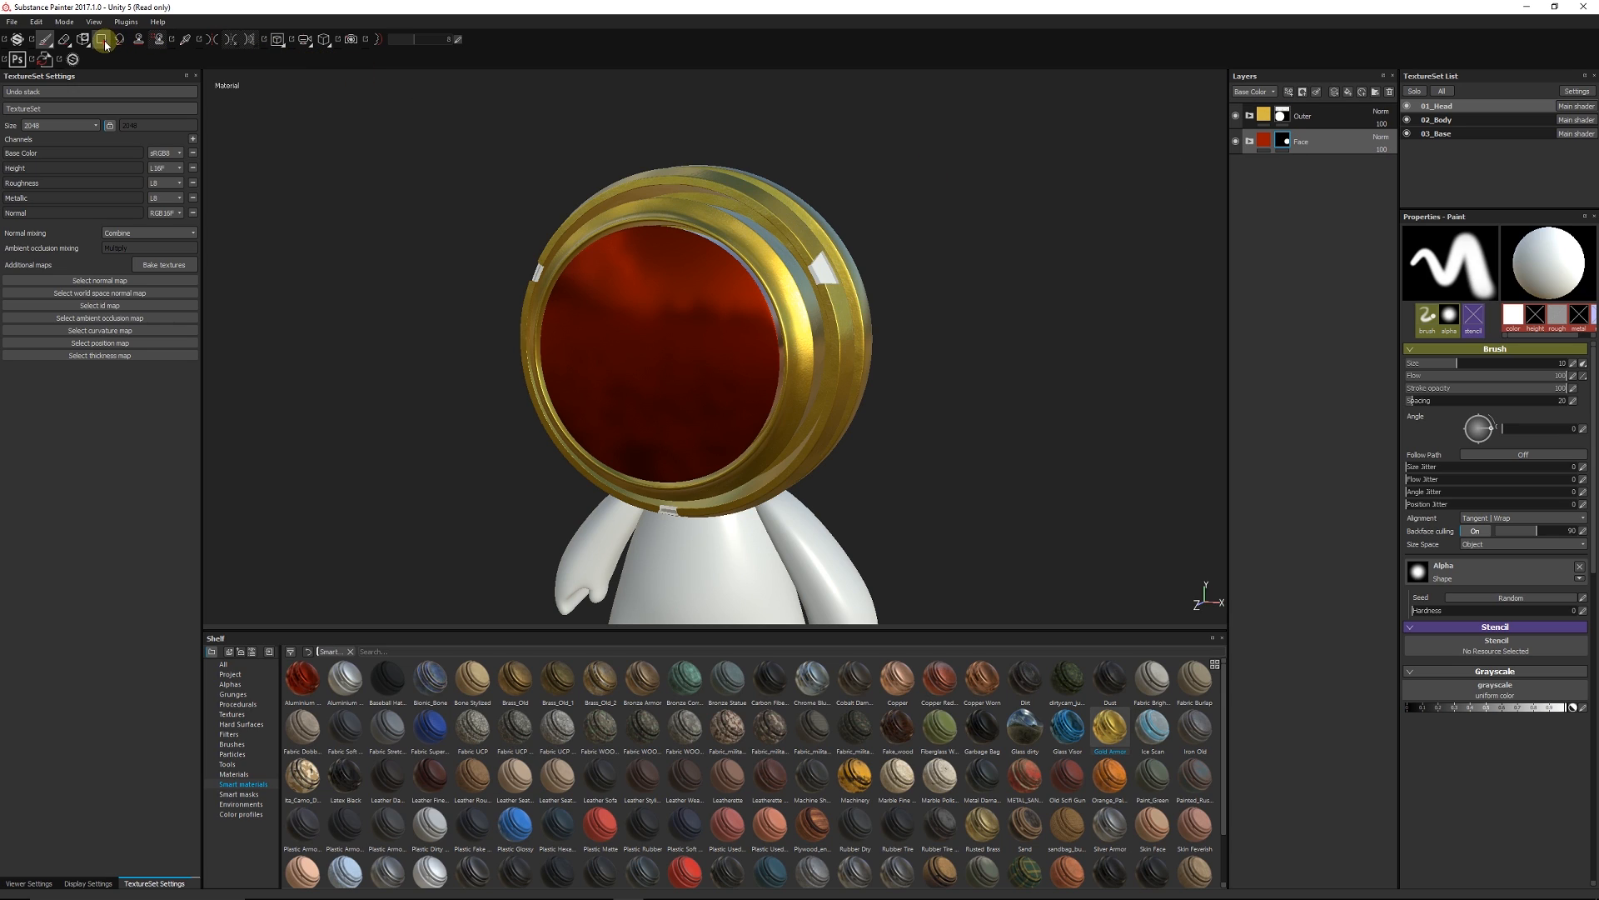
{"action": "left_click", "coordinate": [100, 41]}
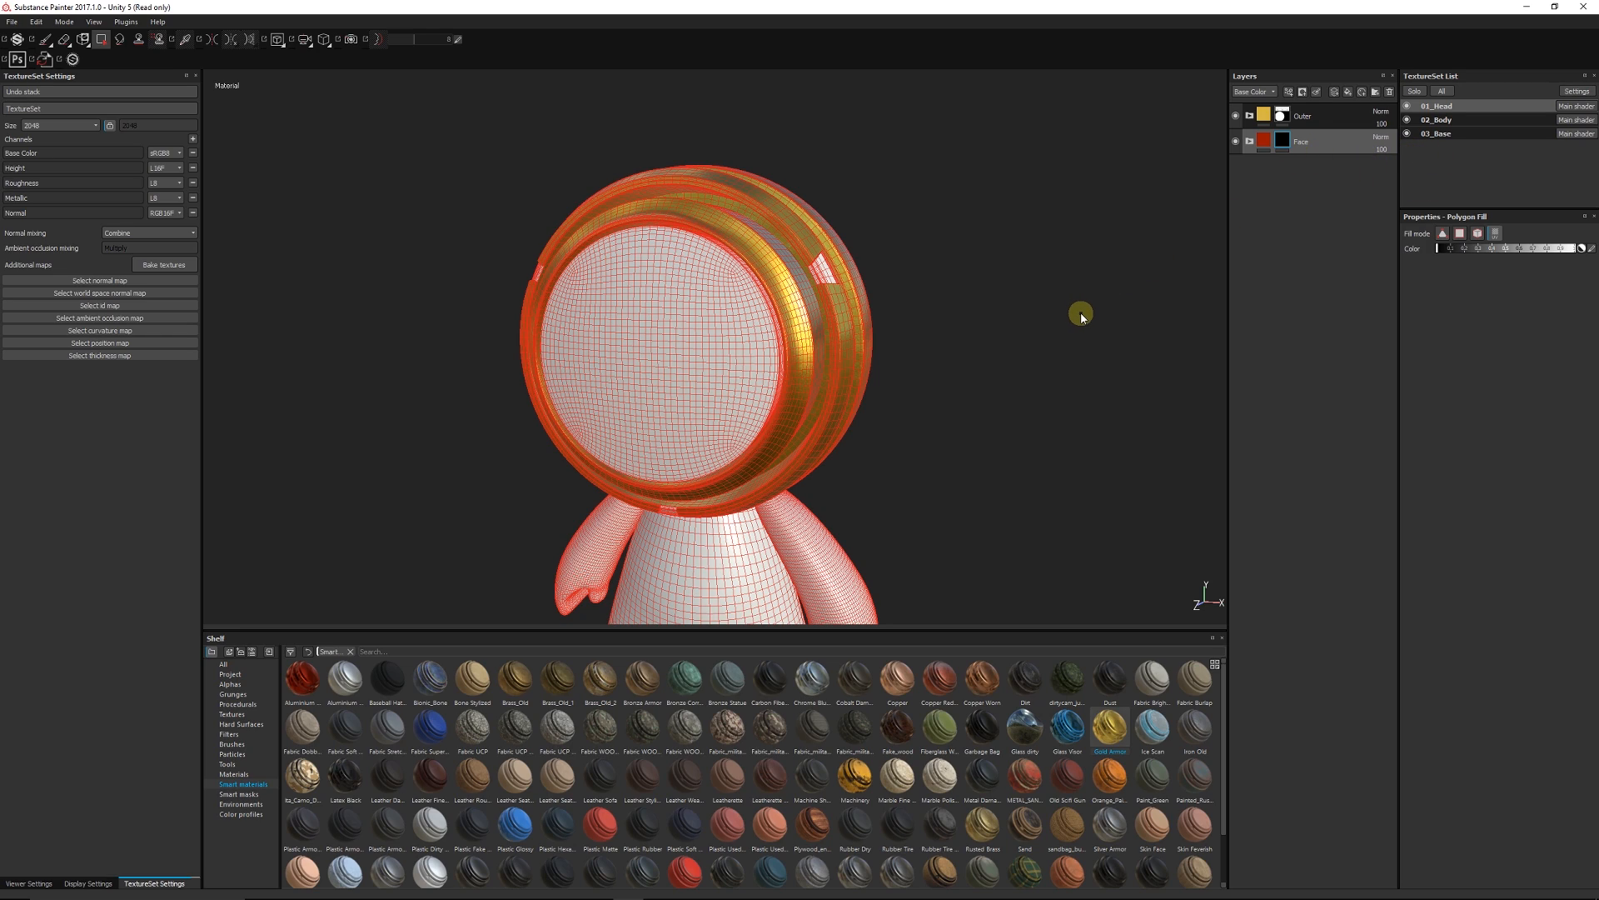
{"action": "mouse_move", "coordinate": [765, 371]}
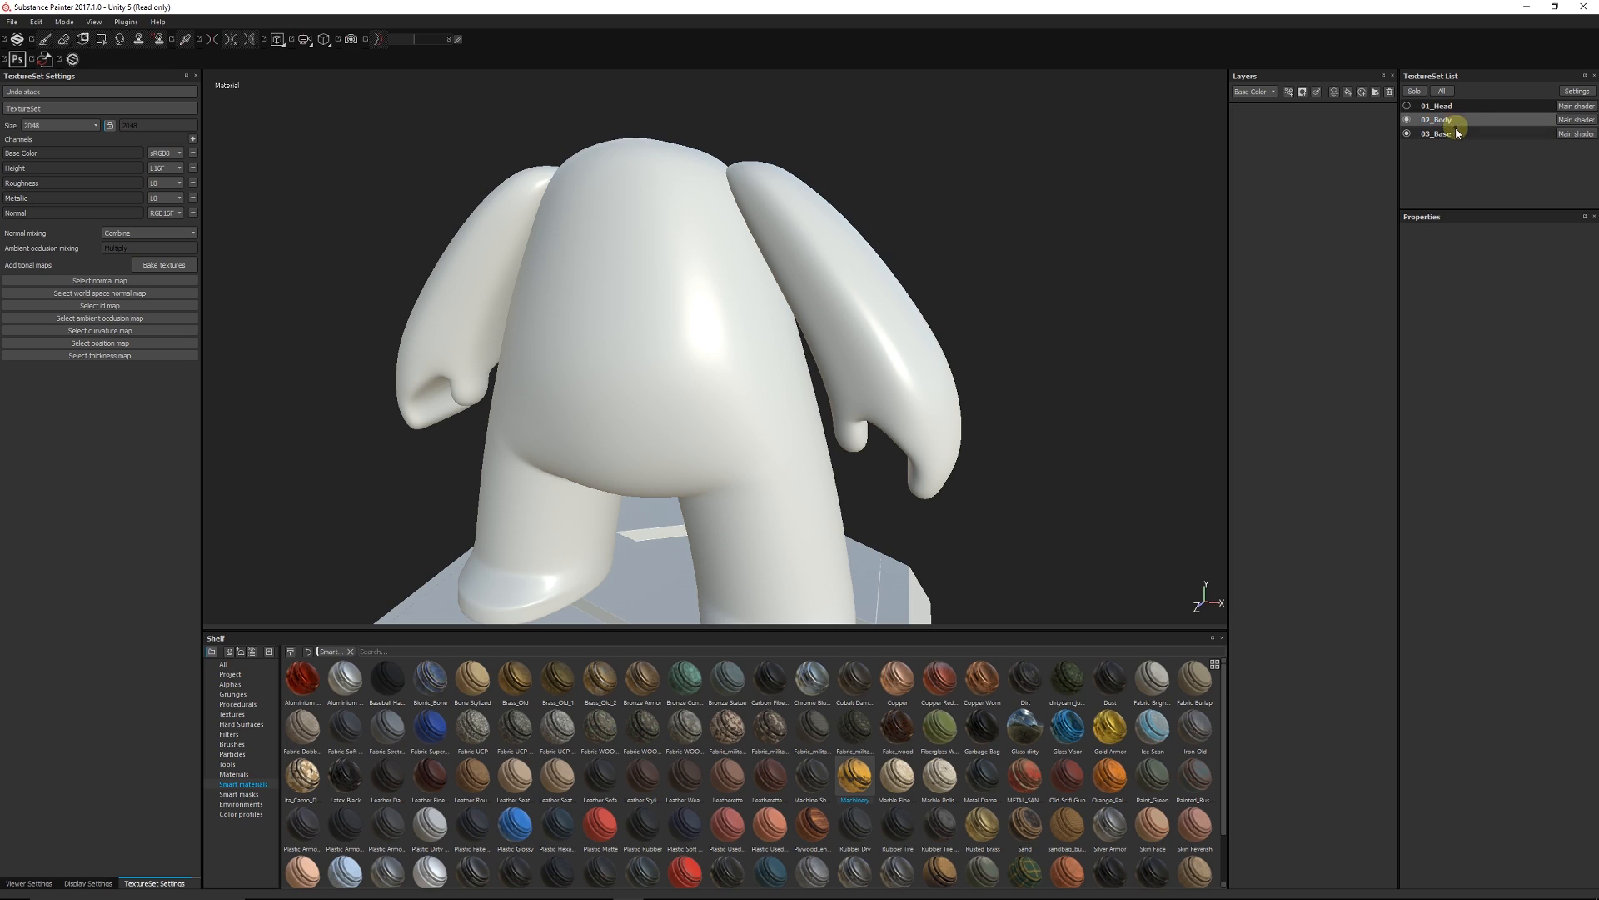
On 02_Body, add a Garbage Bag folder and chunk-fill its mask over torso, legs and arm
{"action": "left_click", "coordinate": [1436, 133]}
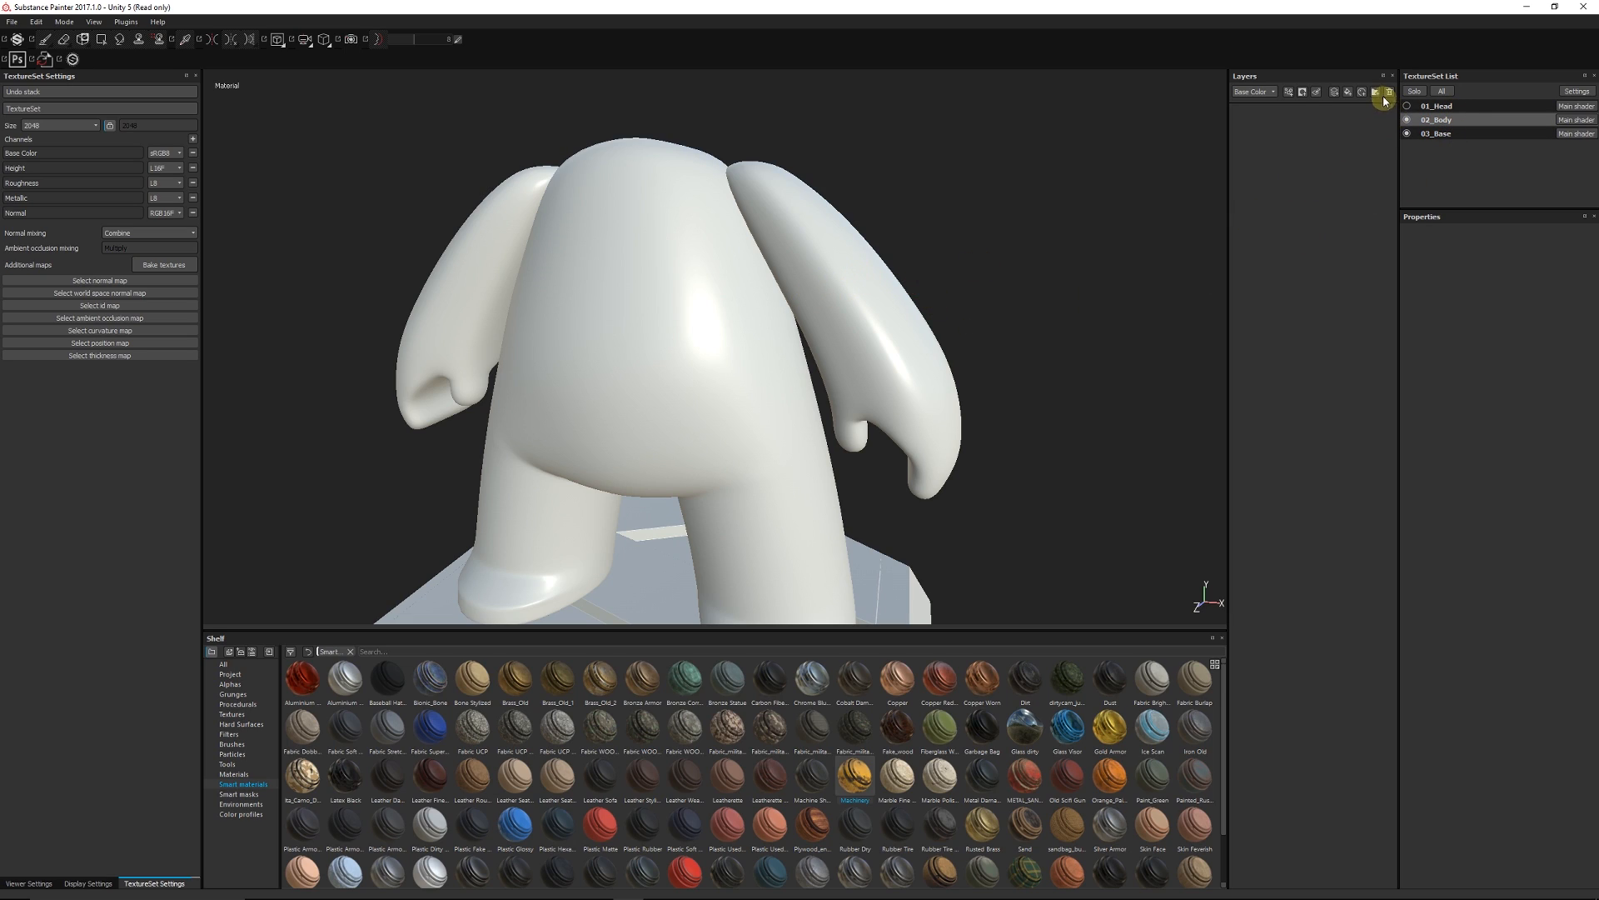
{"action": "left_click", "coordinate": [1376, 93]}
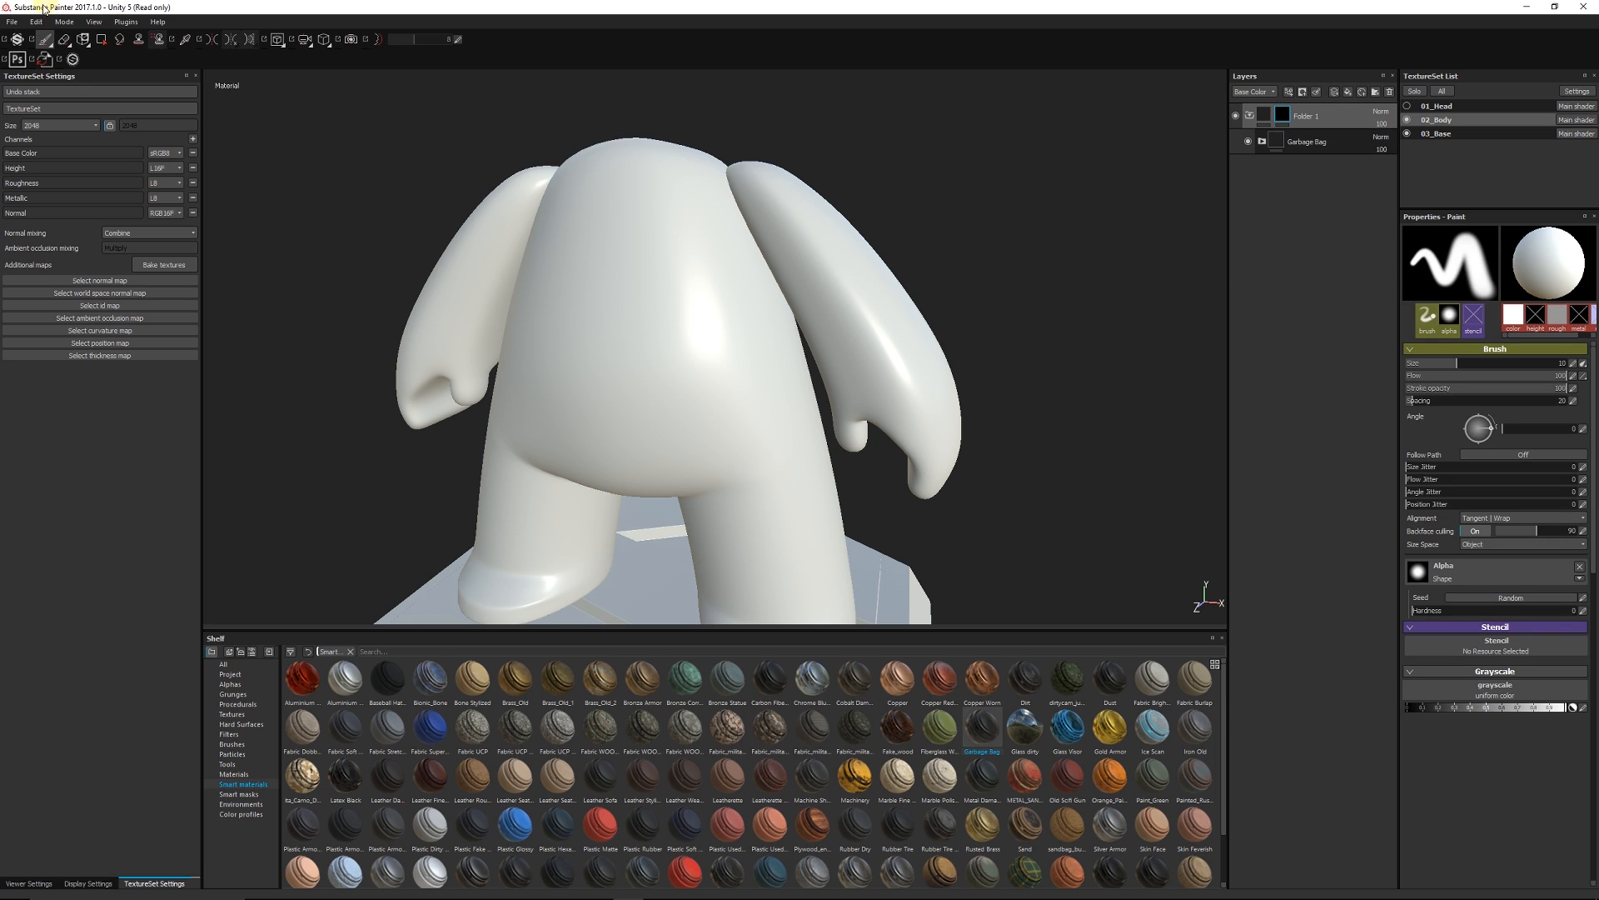
{"action": "left_click", "coordinate": [105, 42]}
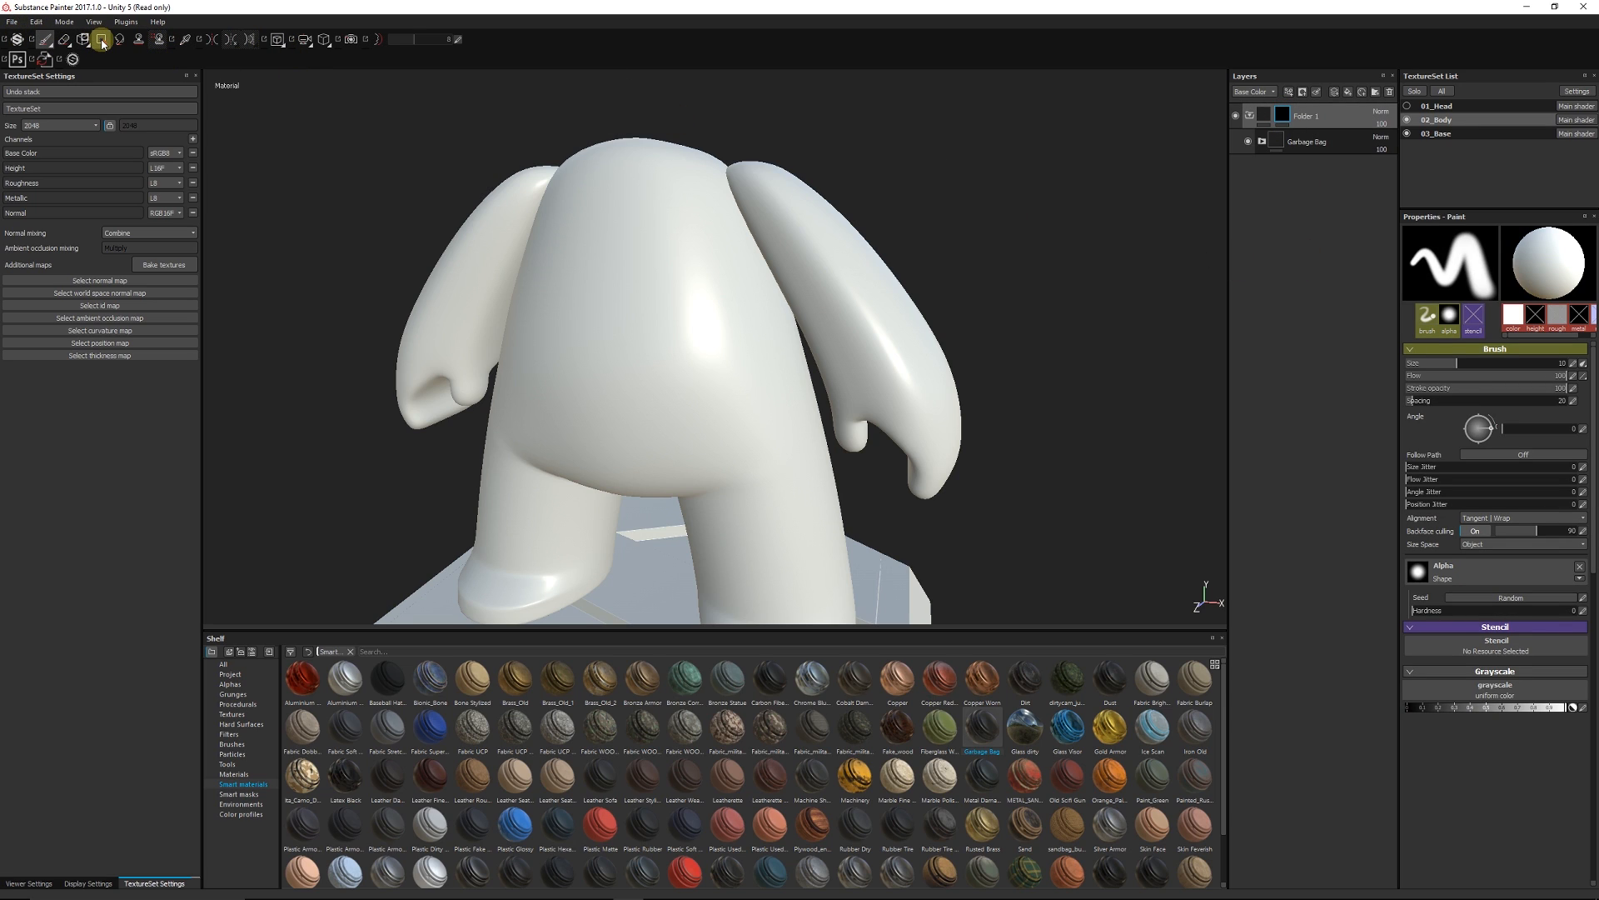
{"action": "left_click", "coordinate": [102, 41]}
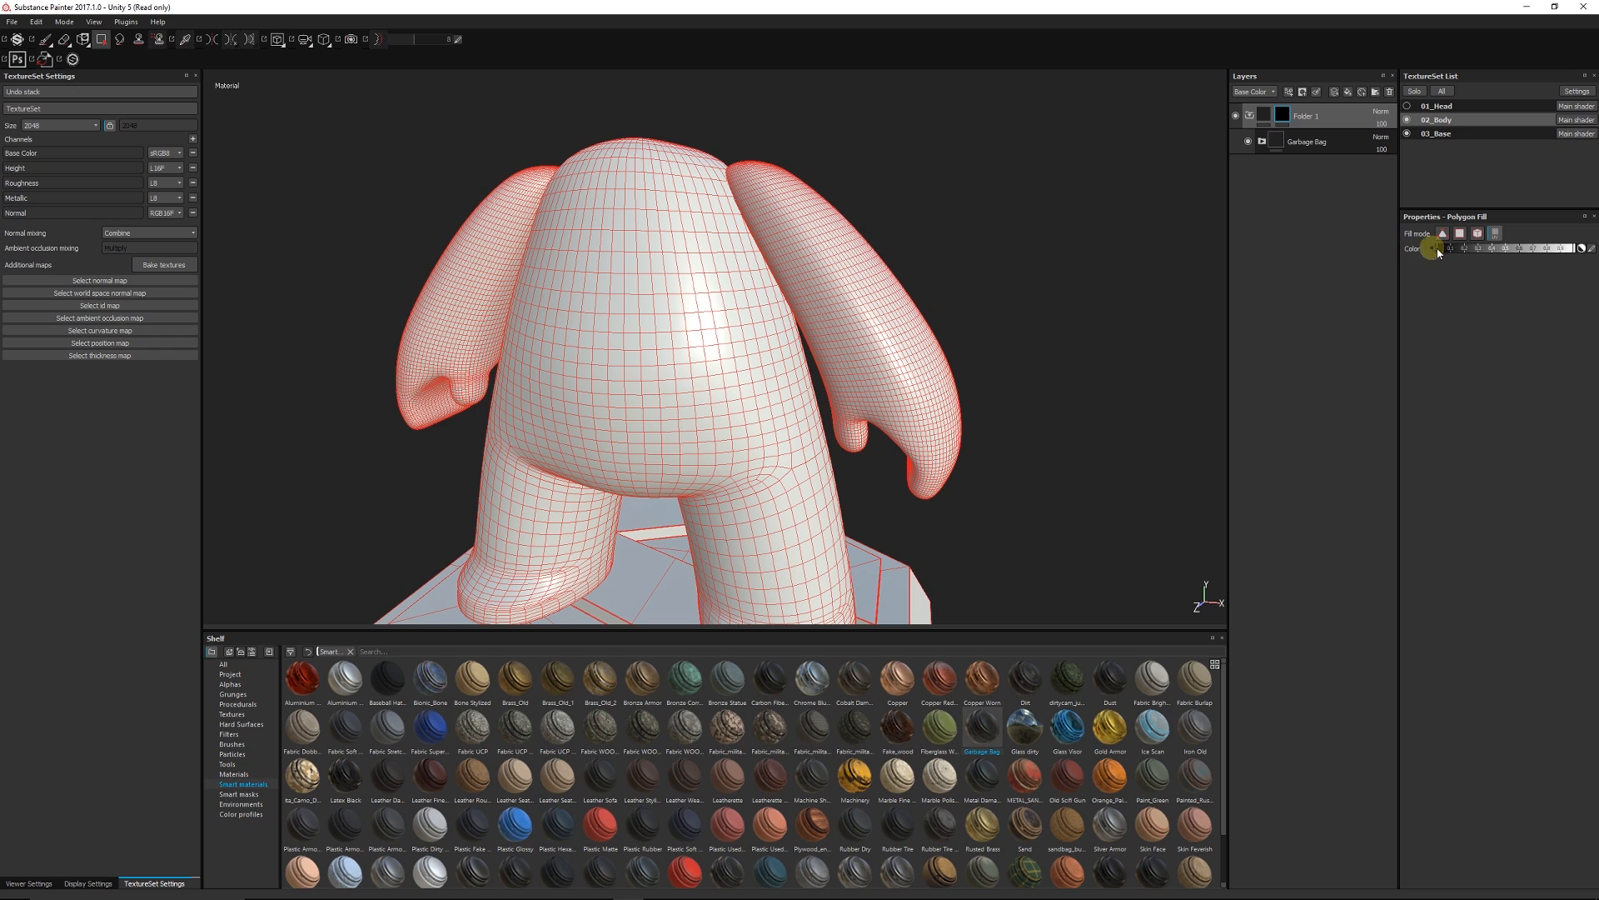
{"action": "left_click", "coordinate": [1462, 256]}
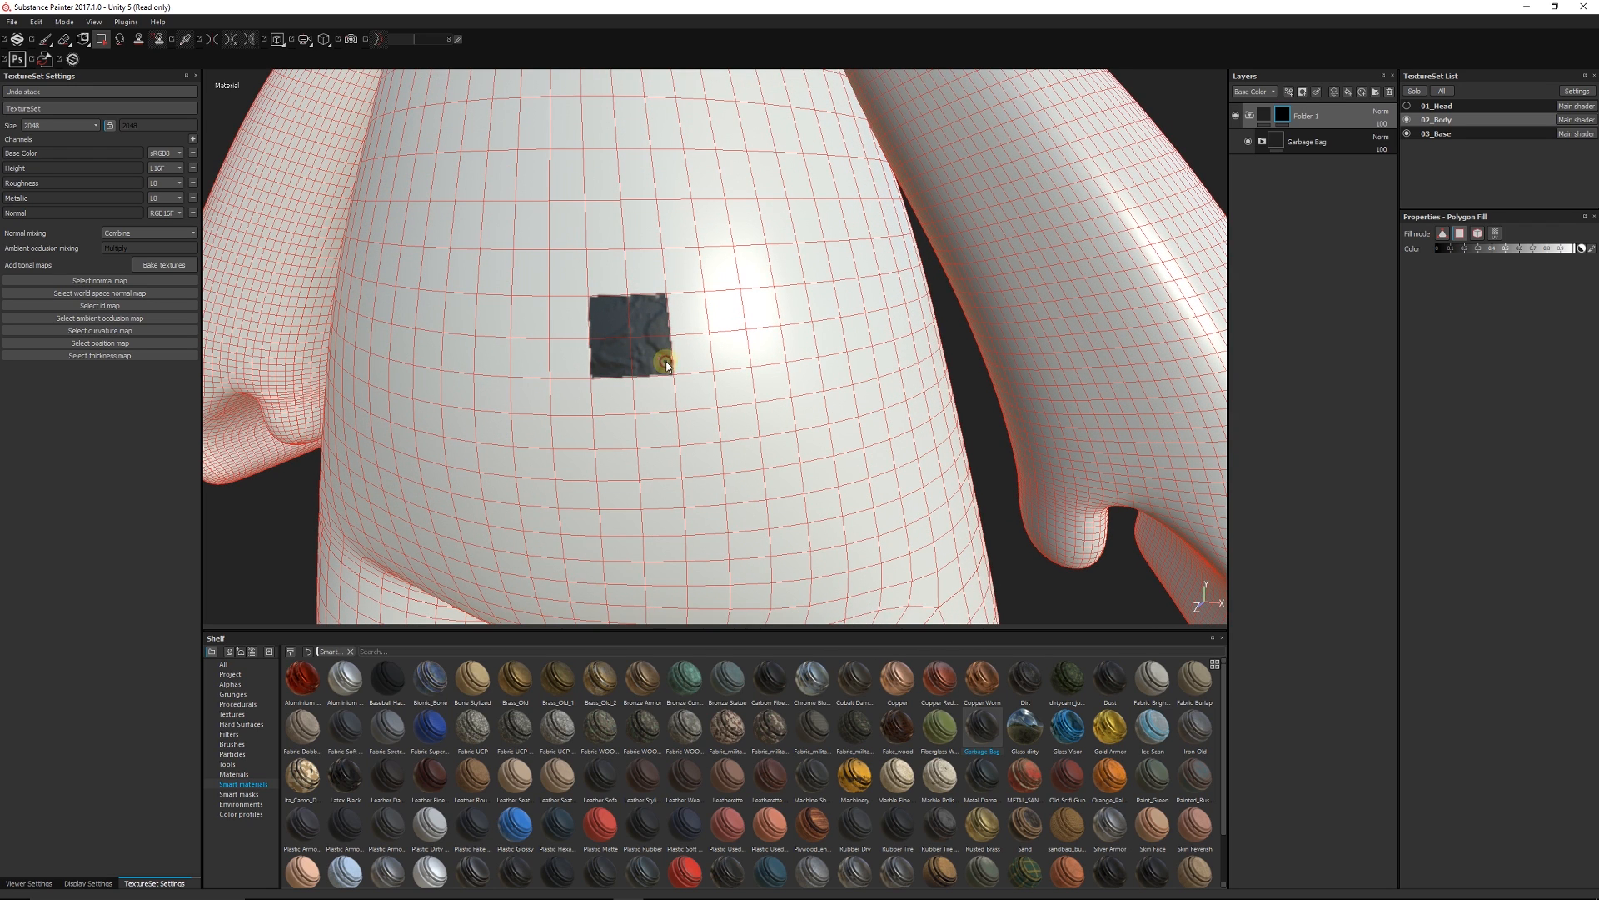
{"action": "left_click", "coordinate": [662, 364]}
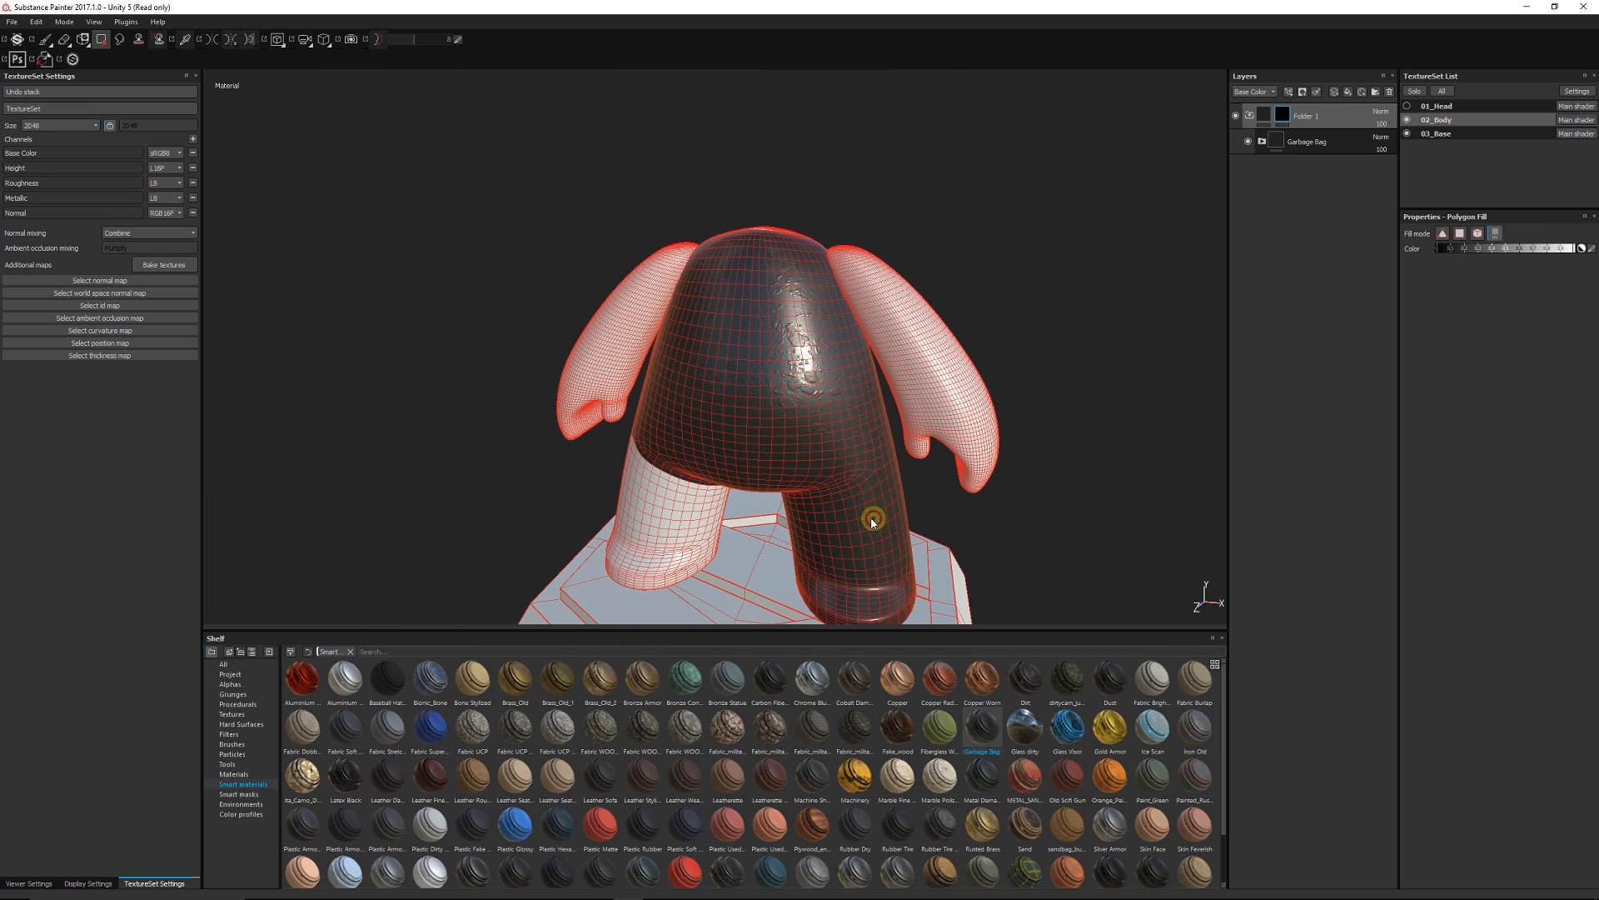
{"action": "left_click_drag", "start_coordinate": [872, 520], "coordinate": [612, 347]}
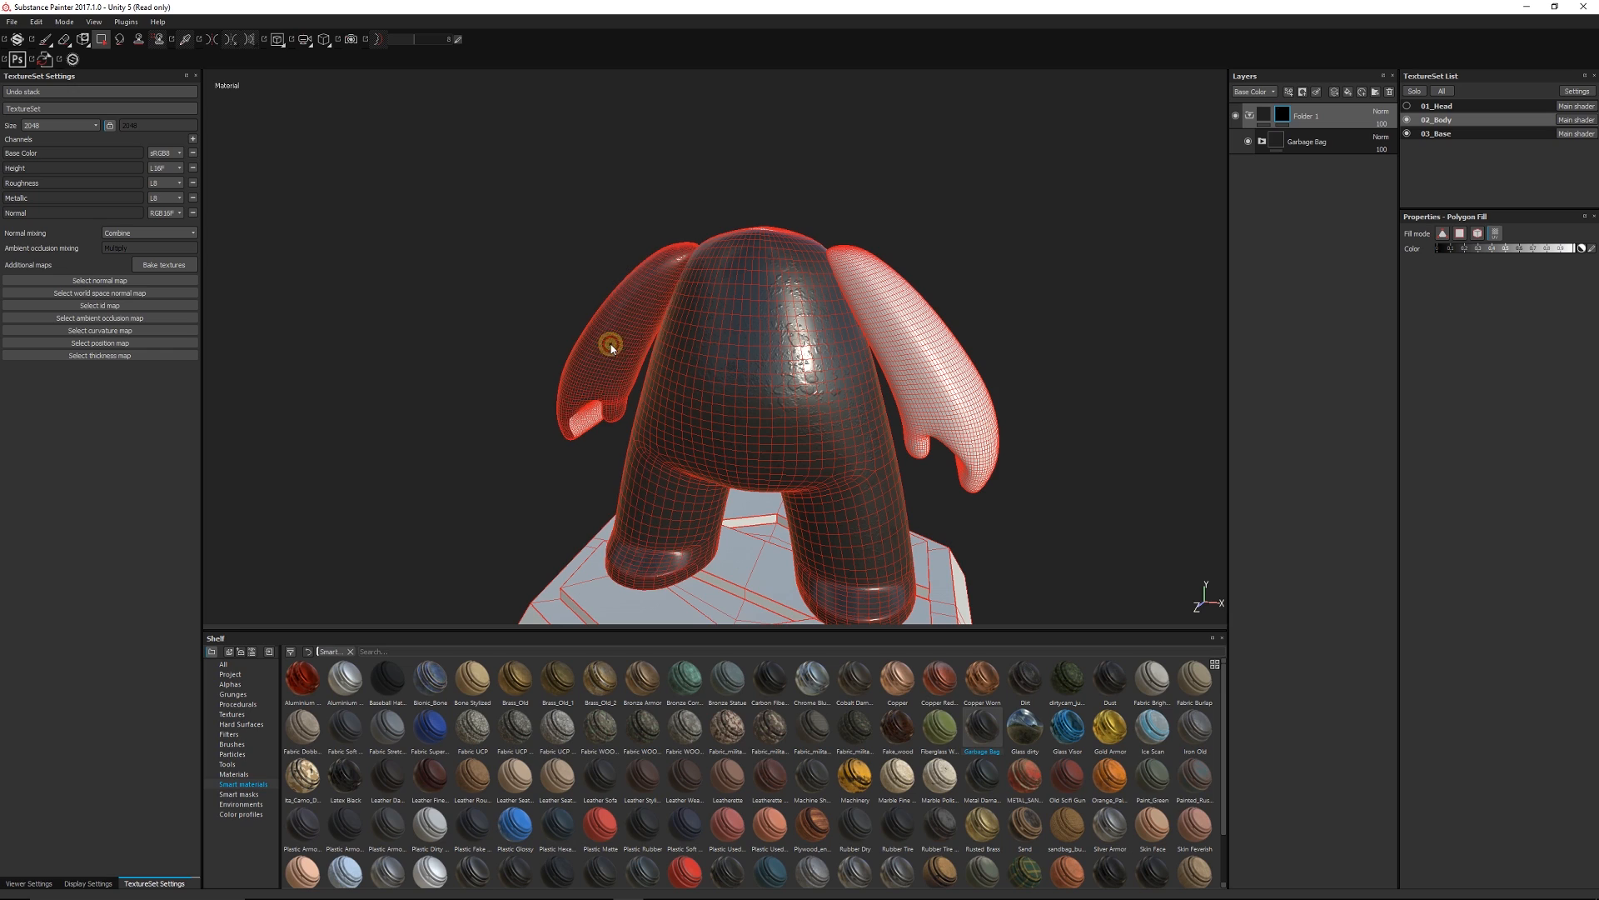